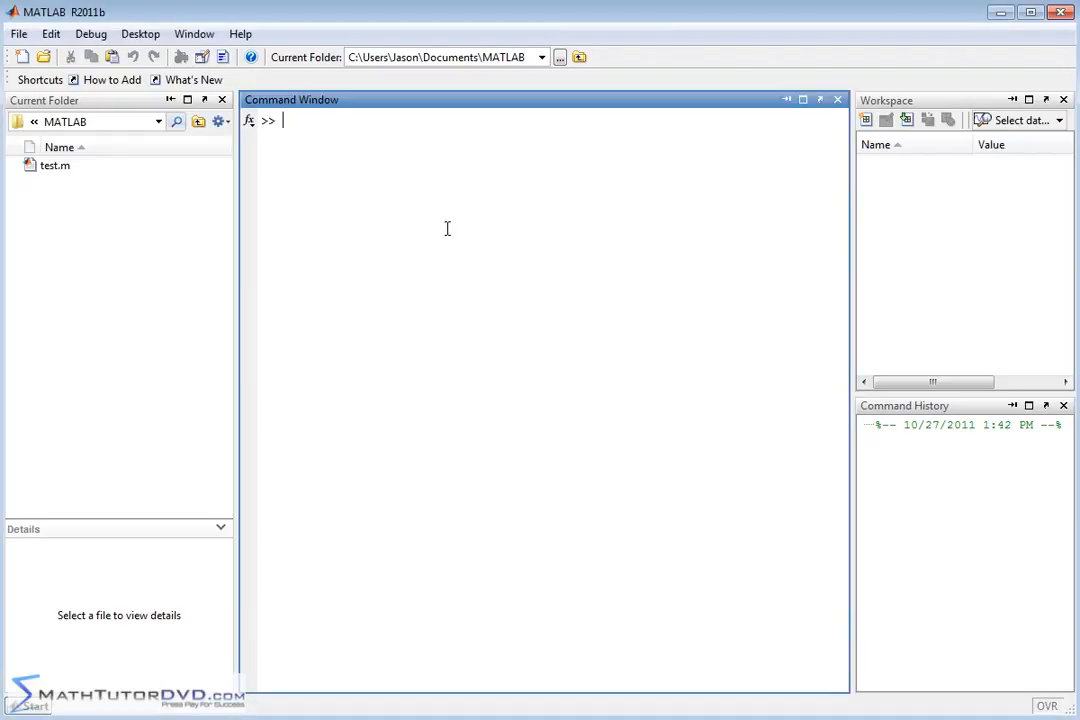
{"action": "mouse_move", "coordinate": [443, 225]}
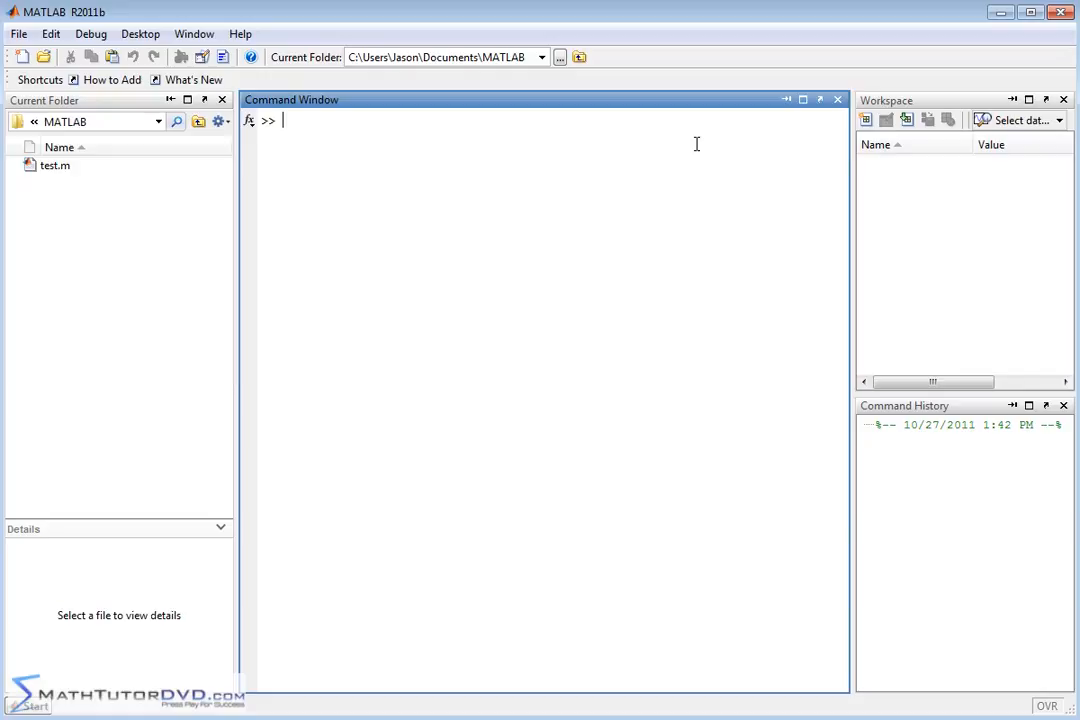
{"action": "type", "text": "g="}
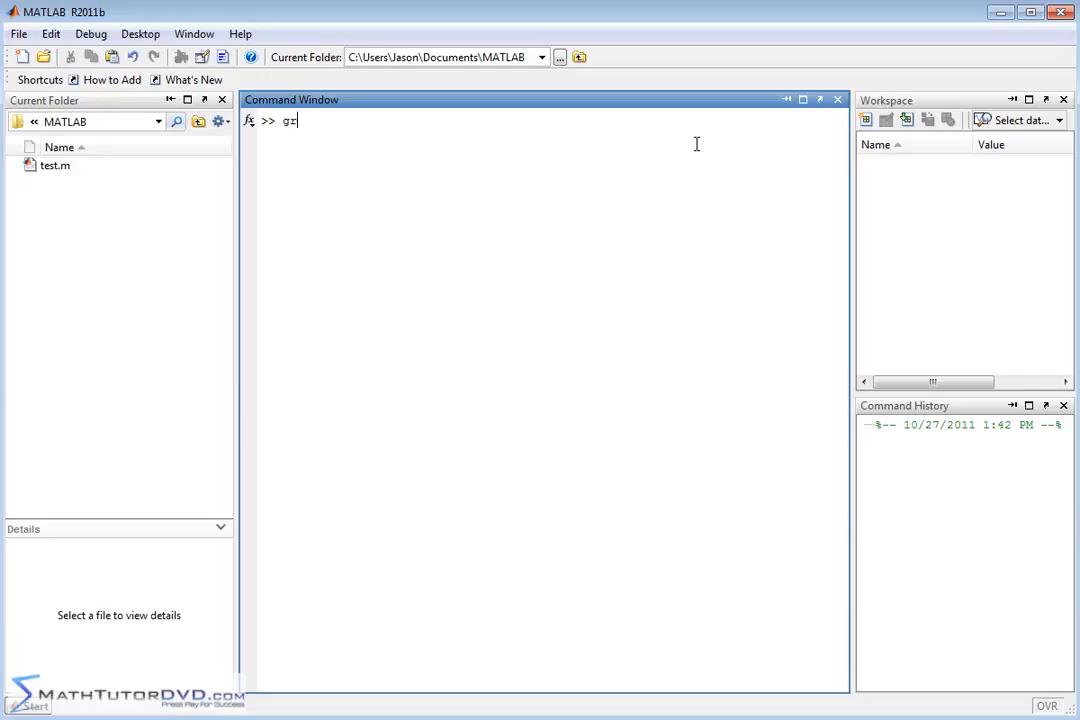
{"action": "type", "text": "rades ="}
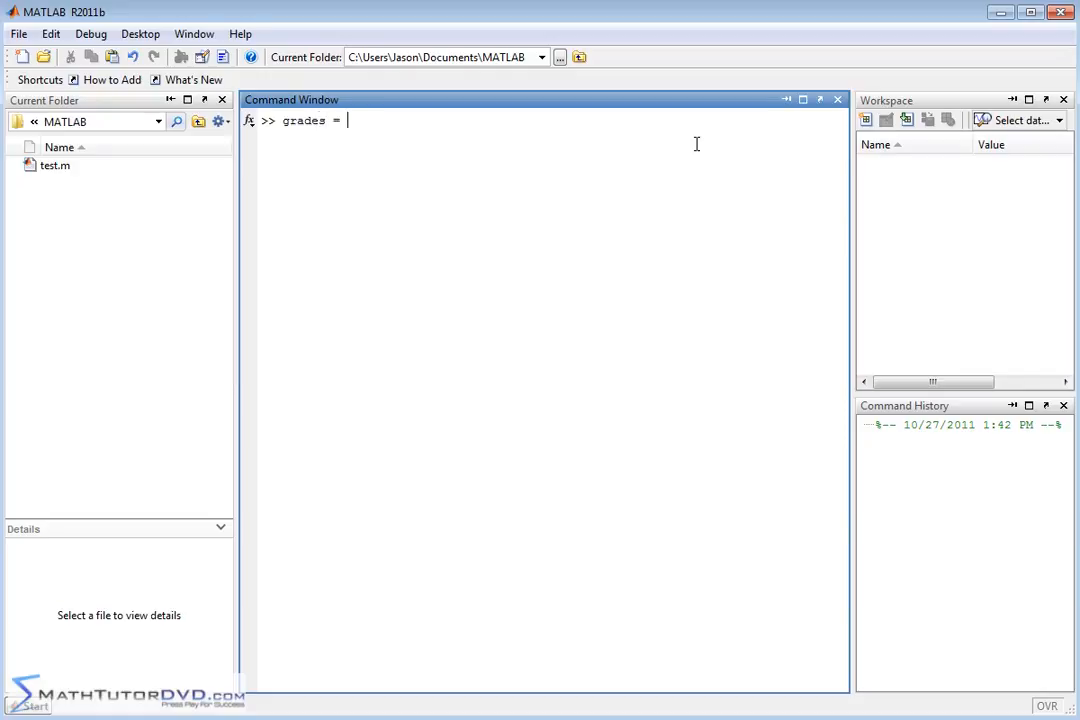
{"action": "type", "text": "["}
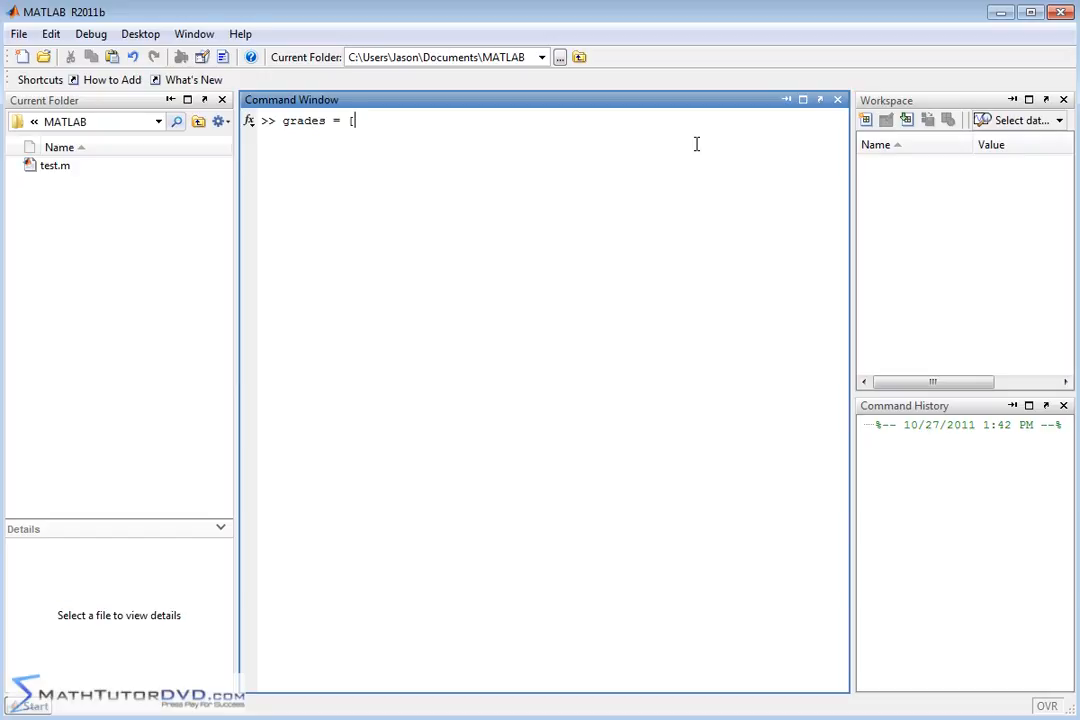
{"action": "type", "text": "100"}
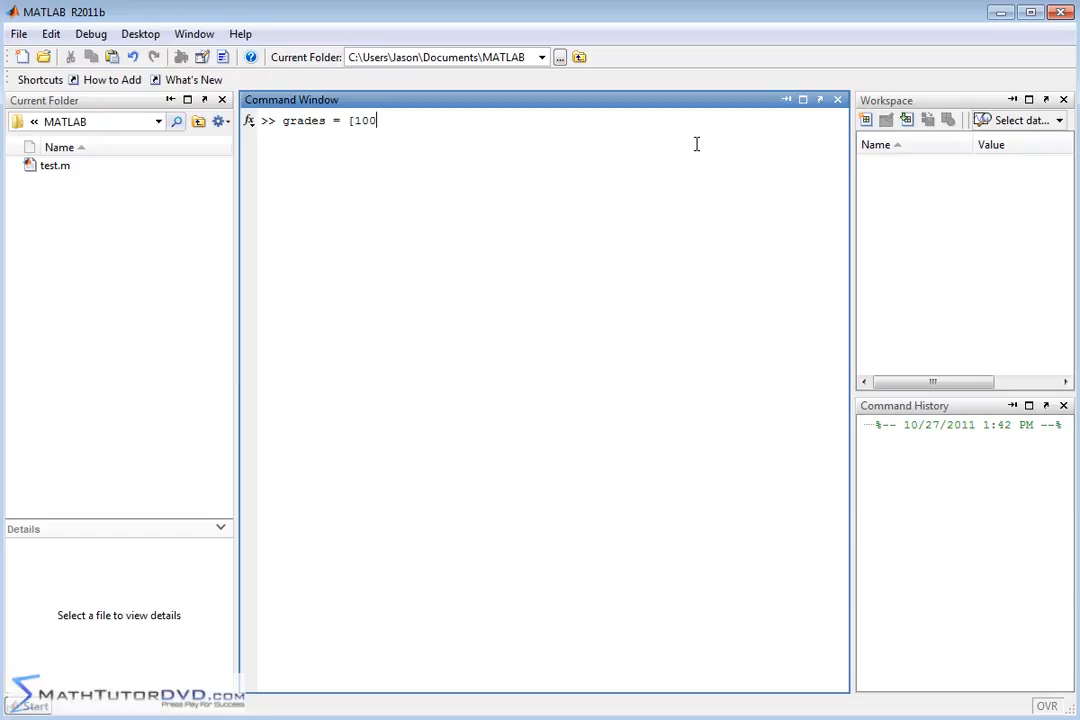
{"action": "type", "text": "91"}
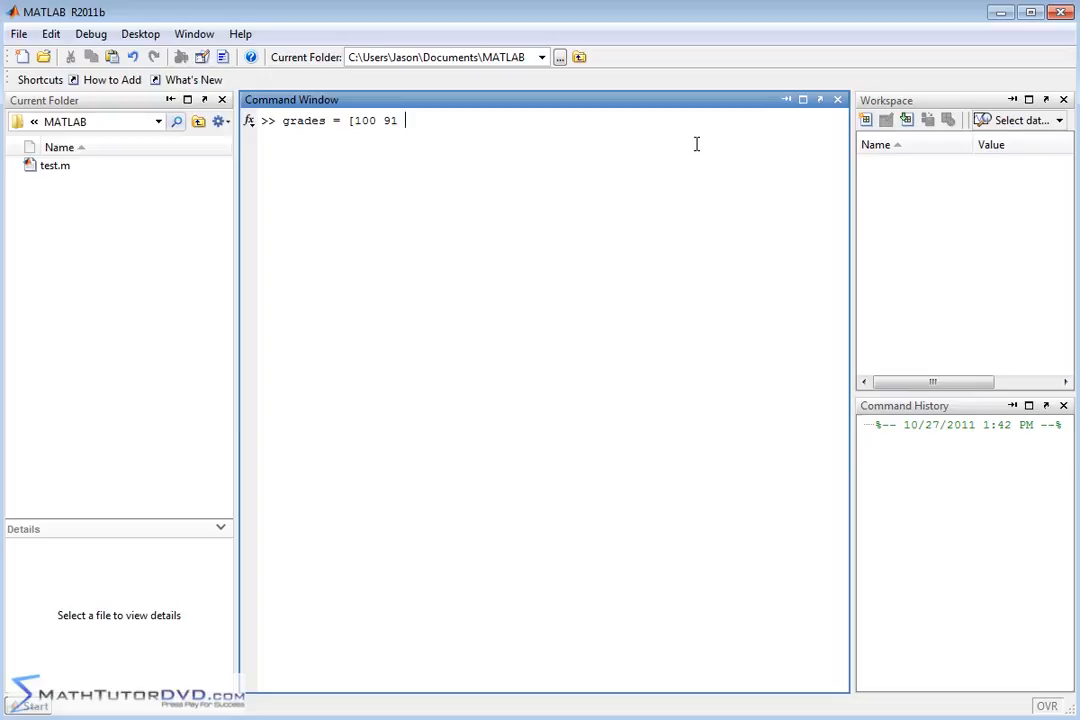
{"action": "type", "text": "92 85"}
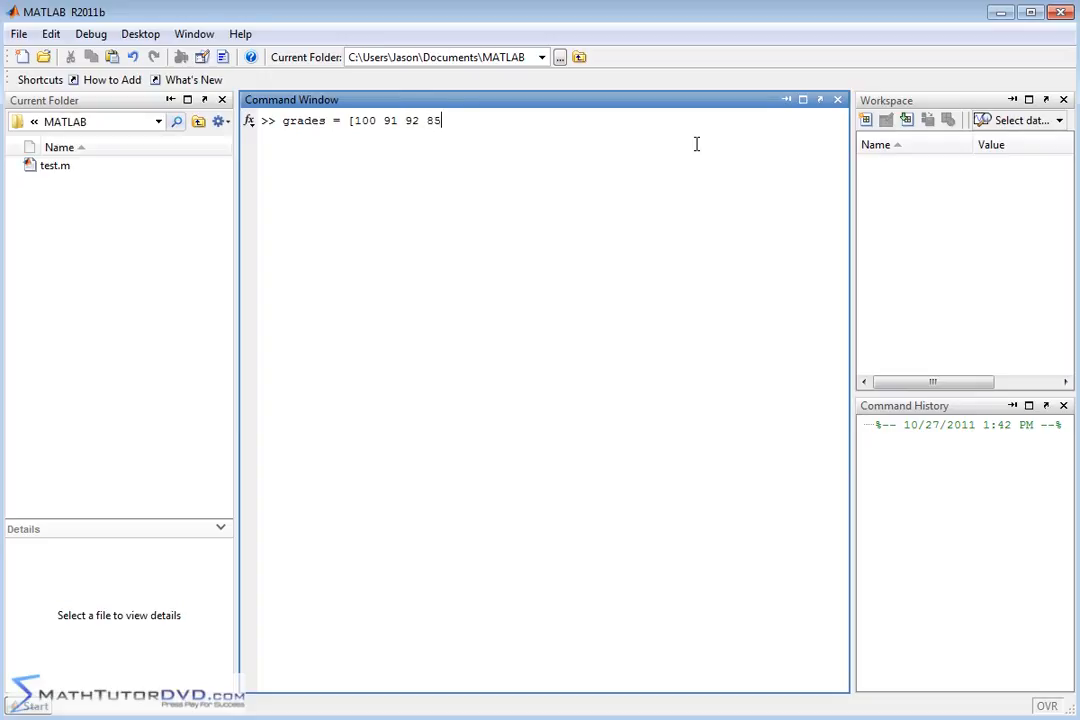
{"action": "type", "text": "40"}
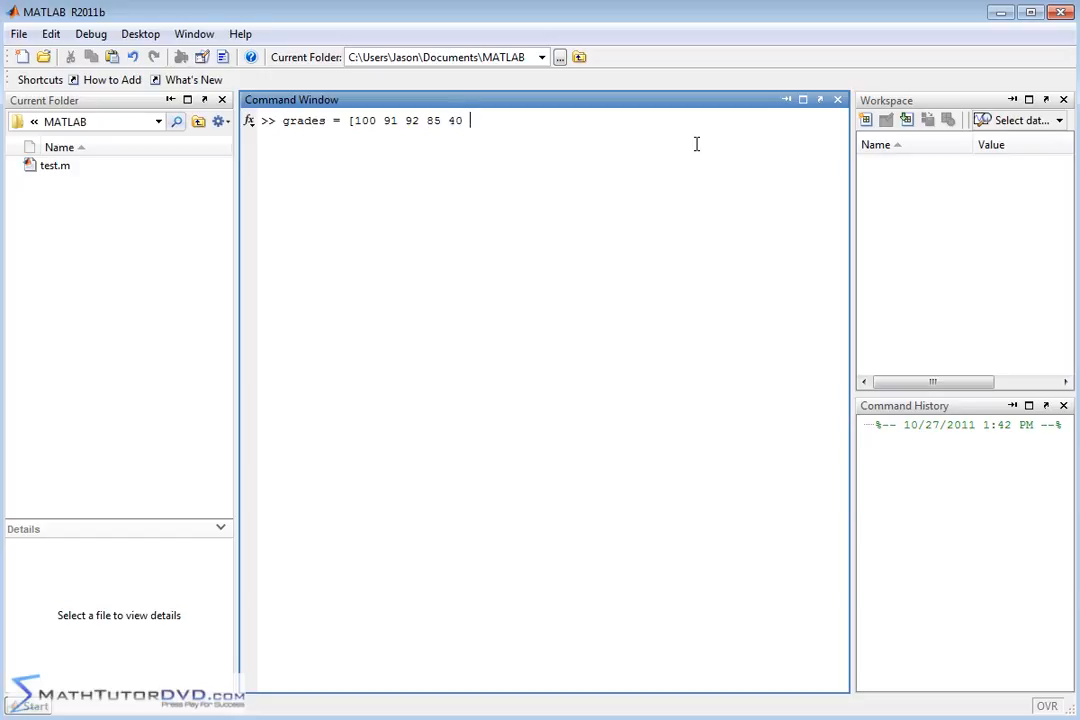
{"action": "type", "text": "77"}
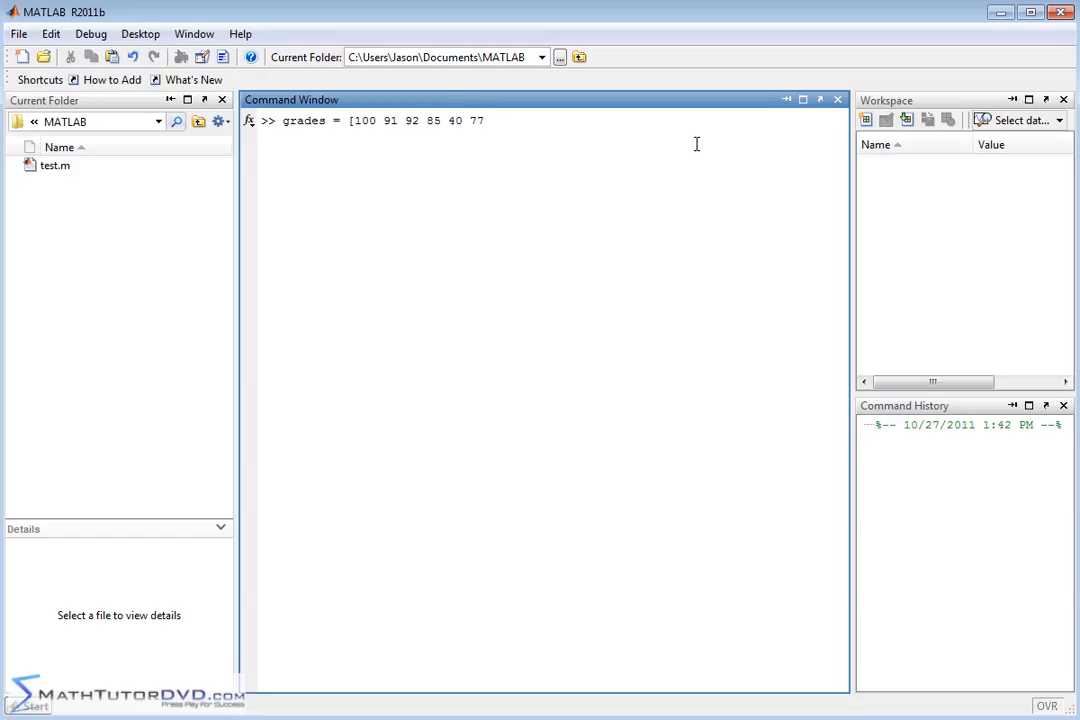
{"action": "type", "text": "92 91 9"}
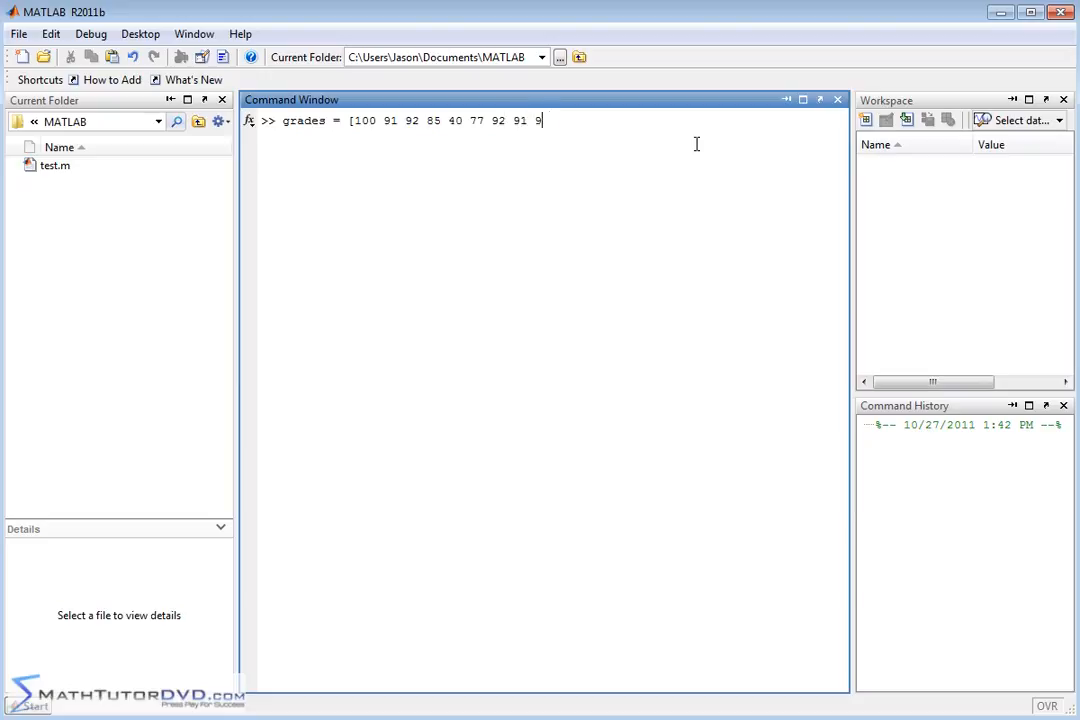
{"action": "type", "text": "4]"}
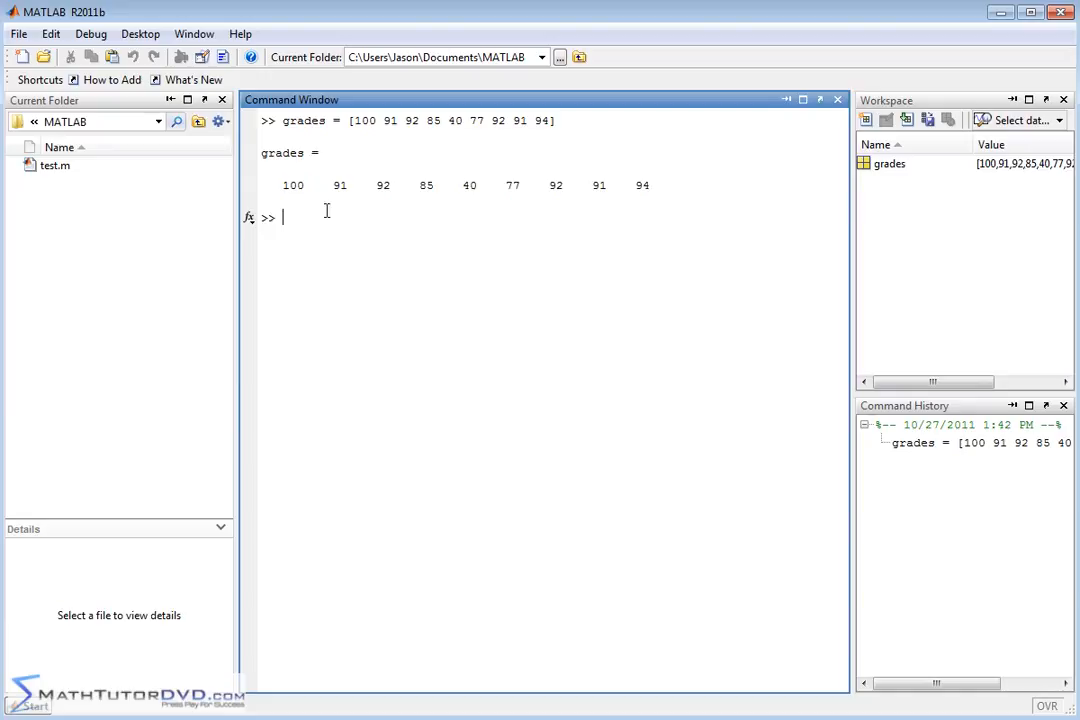
{"action": "mouse_move", "coordinate": [601, 296]}
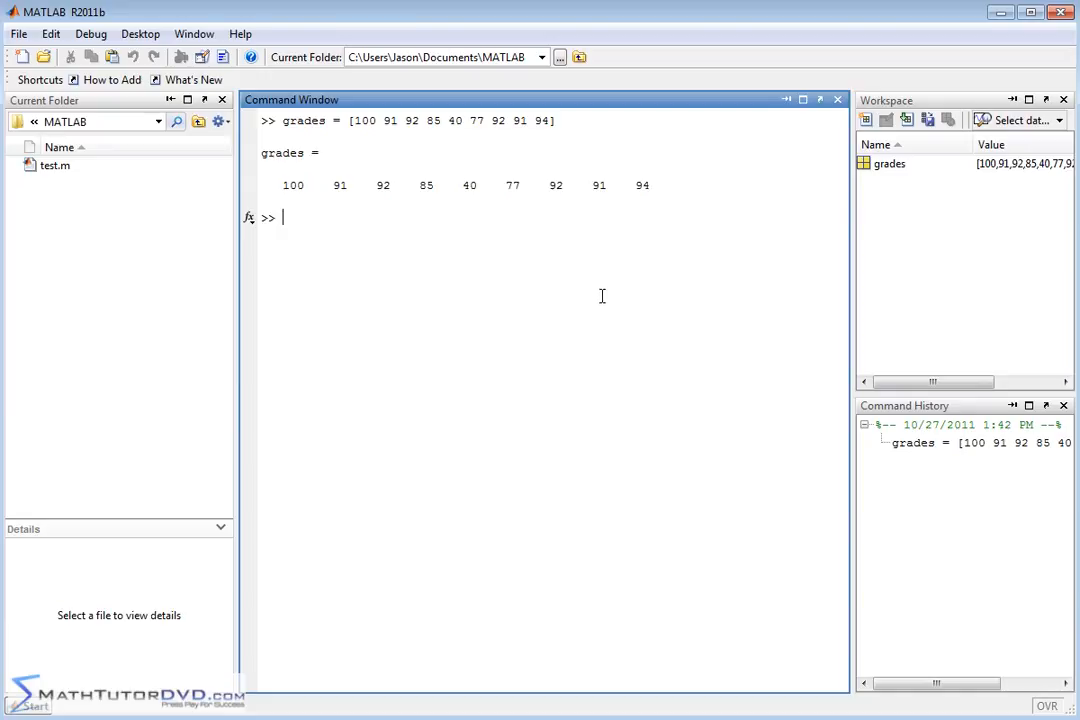
{"action": "mouse_move", "coordinate": [640, 280]}
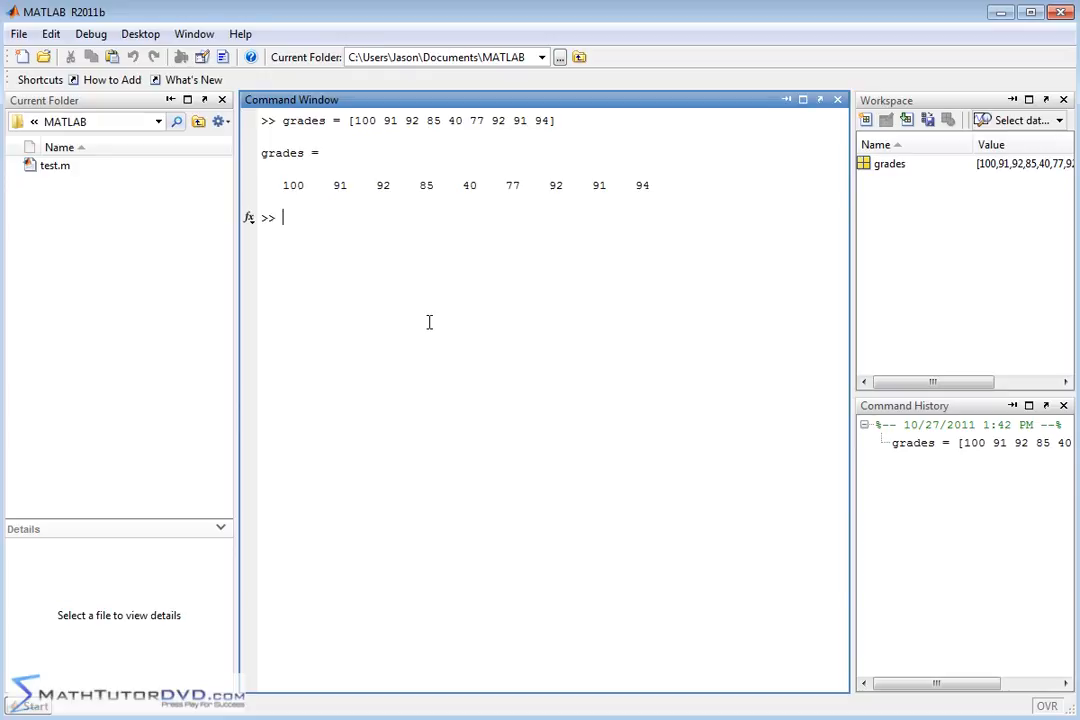
Run mean(grades) for 84.6667 and median(grades) for 91
{"action": "type", "text": "mean"}
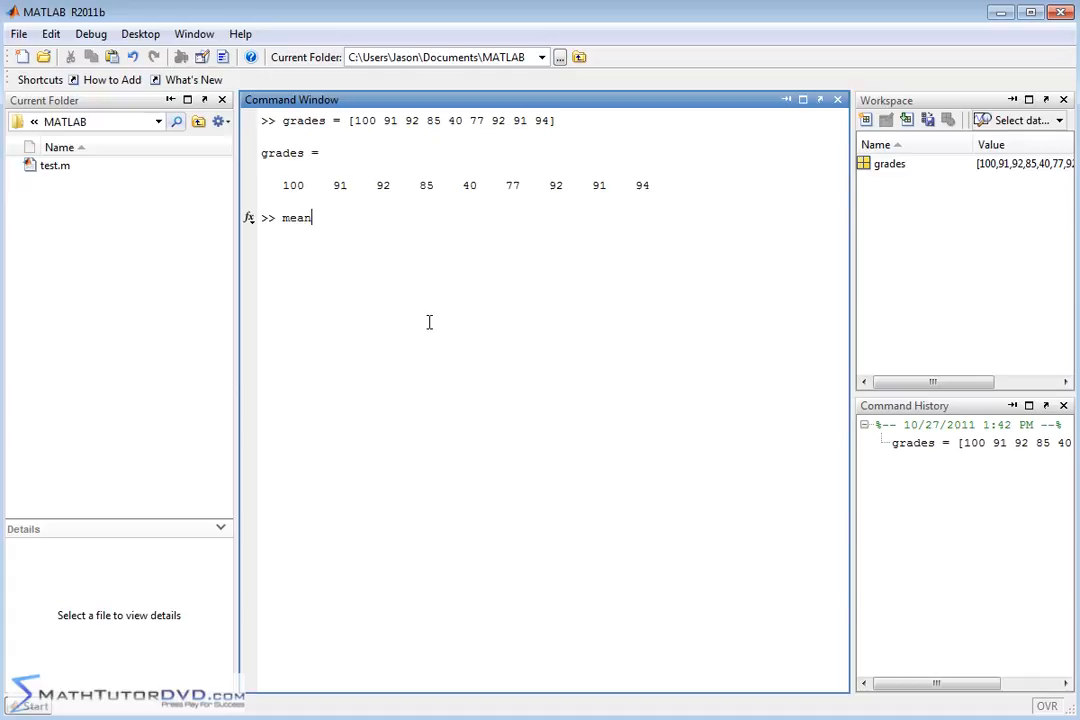
{"action": "type", "text": "(grades"}
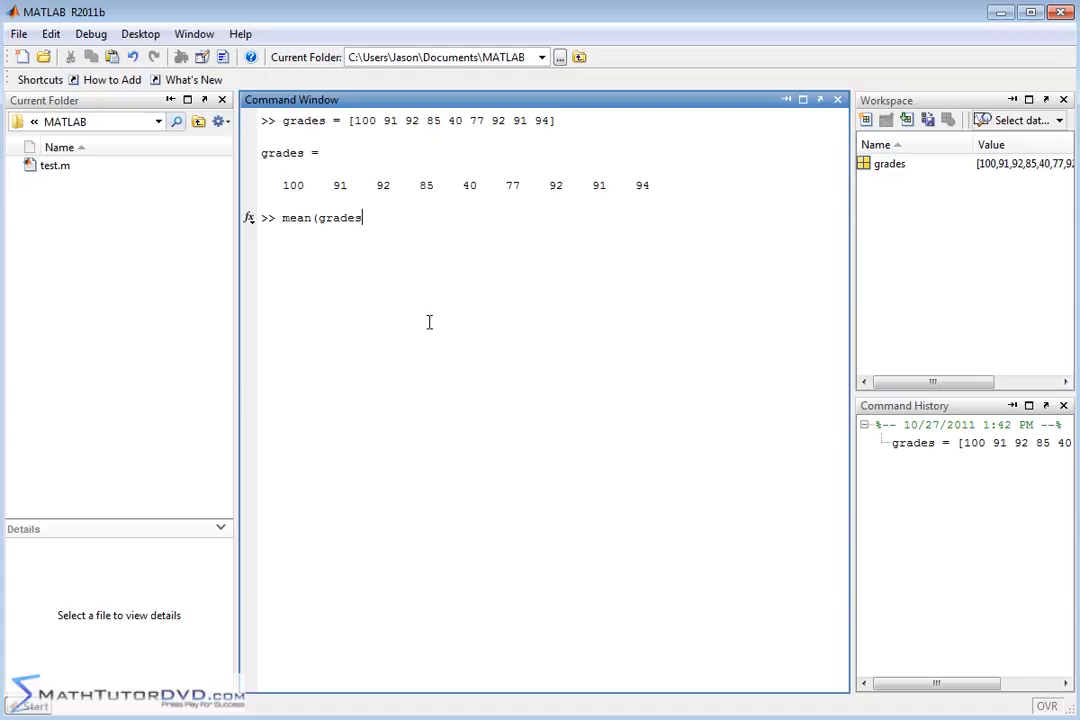
{"action": "type", "text": ")"}
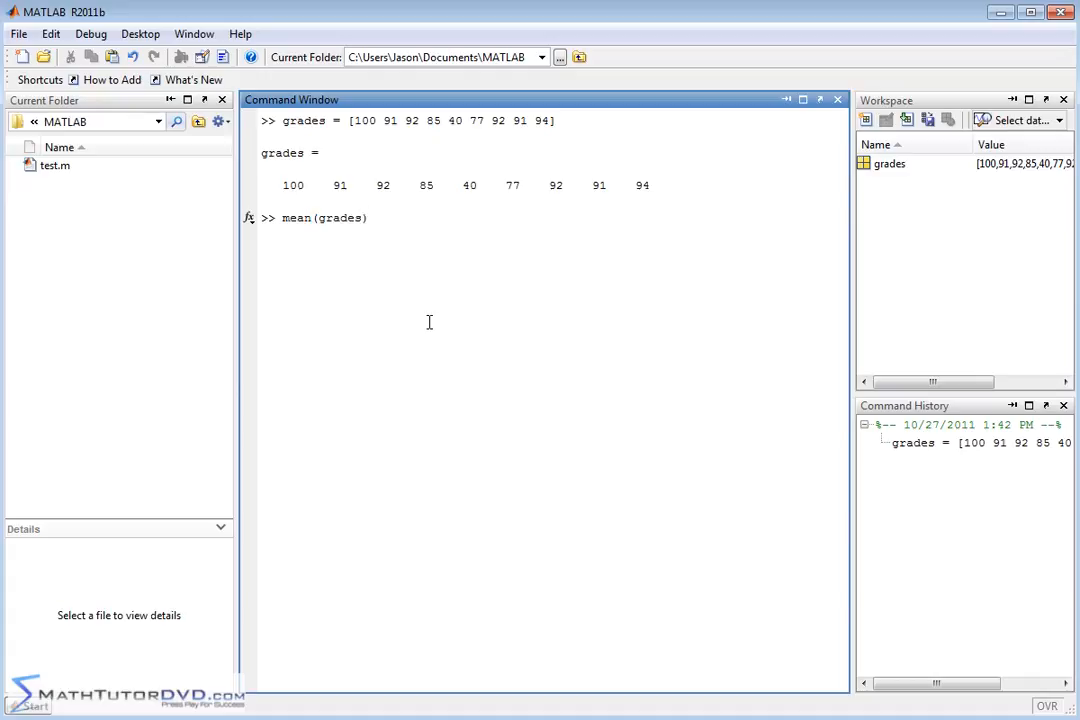
{"action": "mouse_move", "coordinate": [290, 192]}
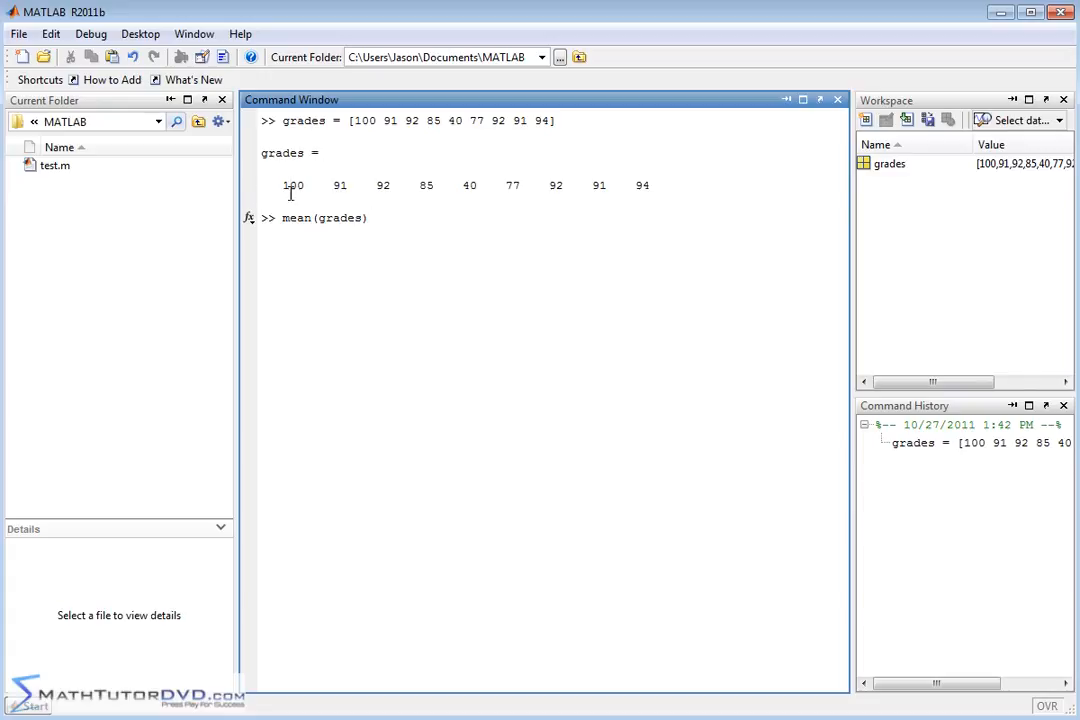
{"action": "mouse_move", "coordinate": [645, 303]}
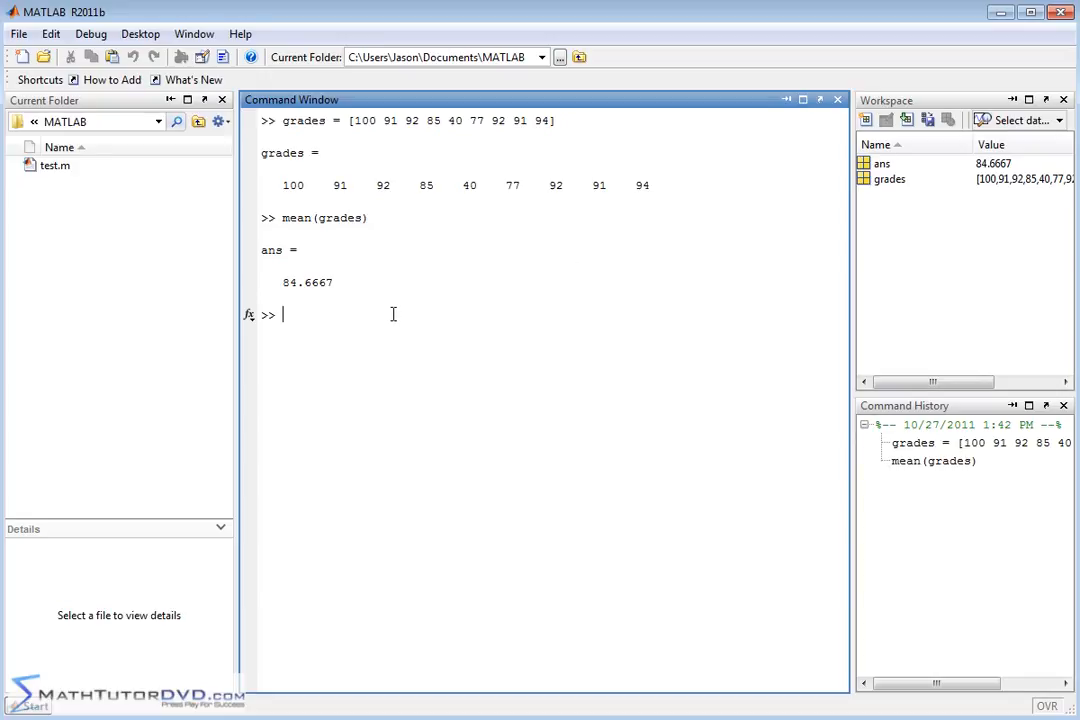
{"action": "type", "text": "median"}
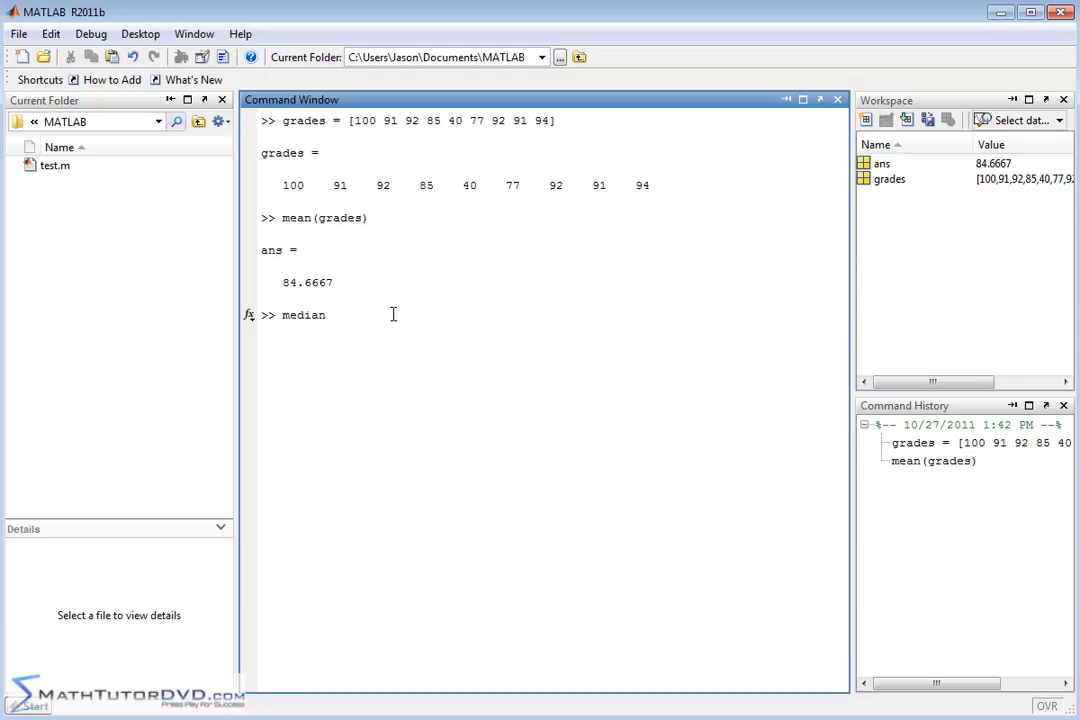
{"action": "type", "text": "(gra"}
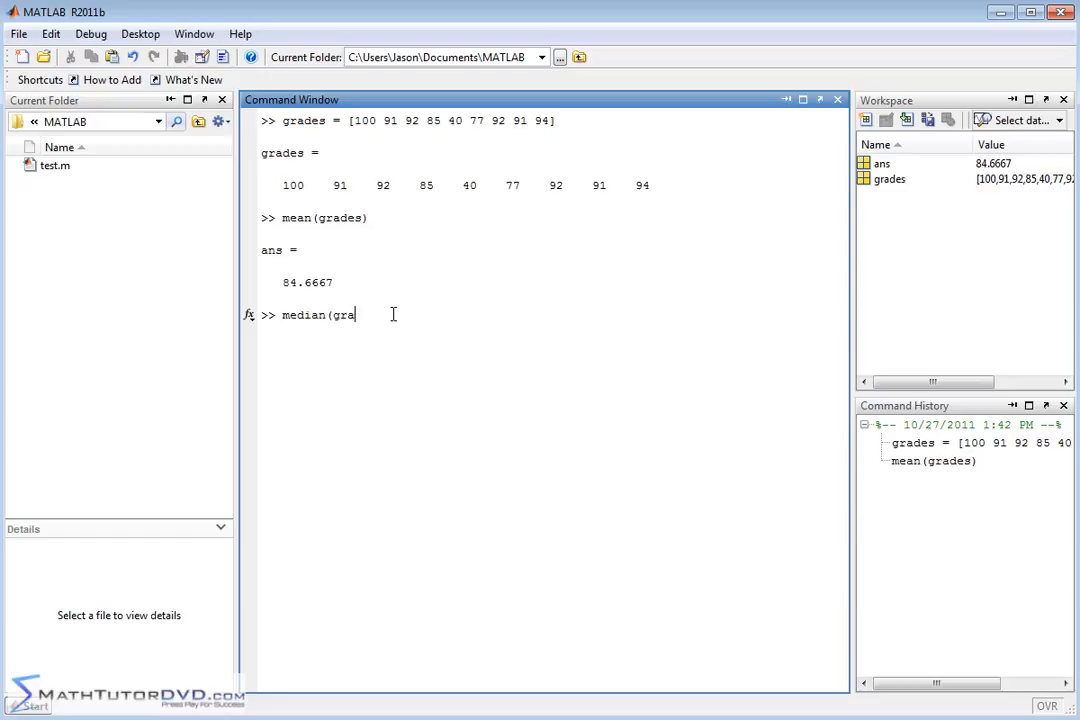
{"action": "type", "text": "des)"}
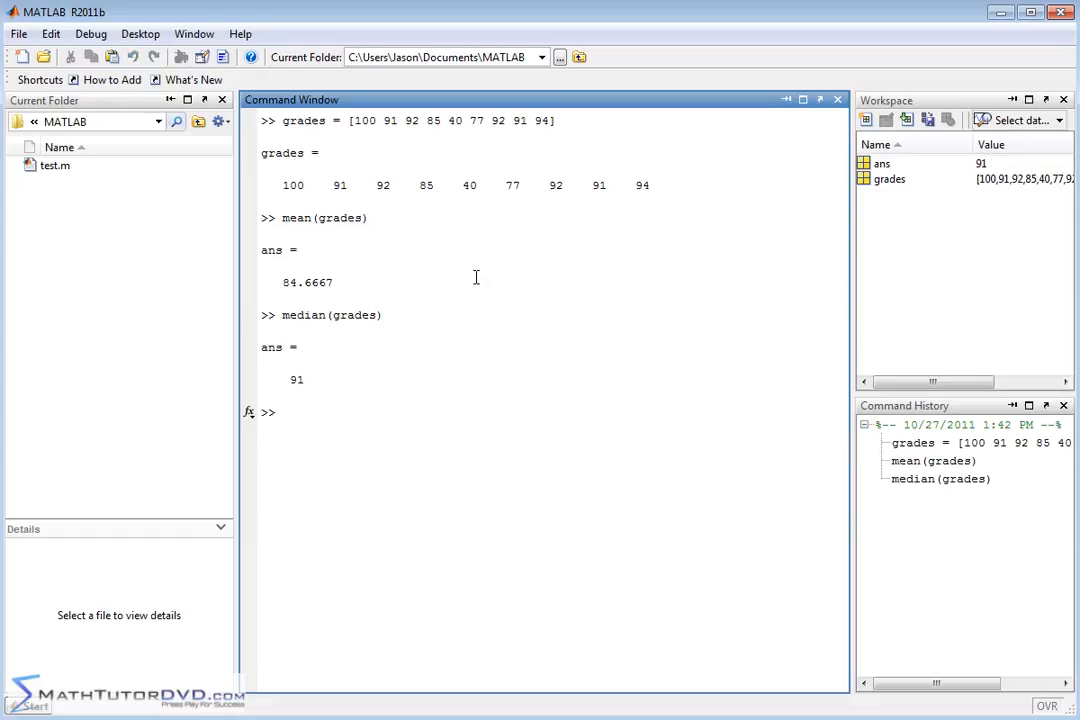
{"action": "mouse_move", "coordinate": [353, 414]}
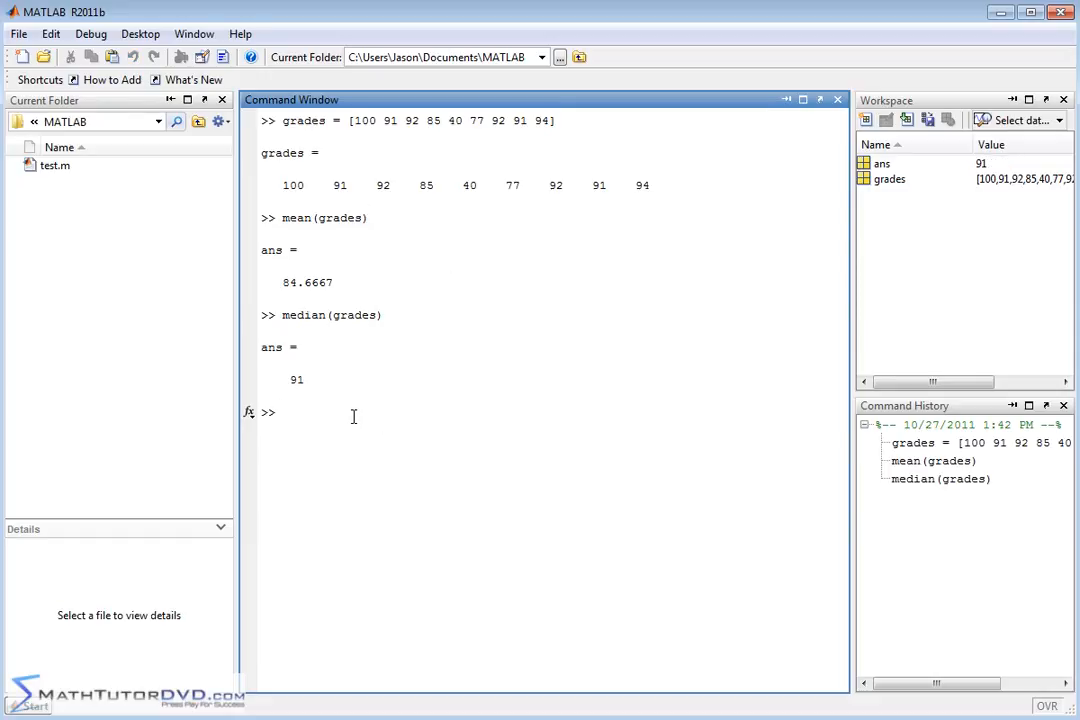
{"action": "mouse_move", "coordinate": [455, 308]}
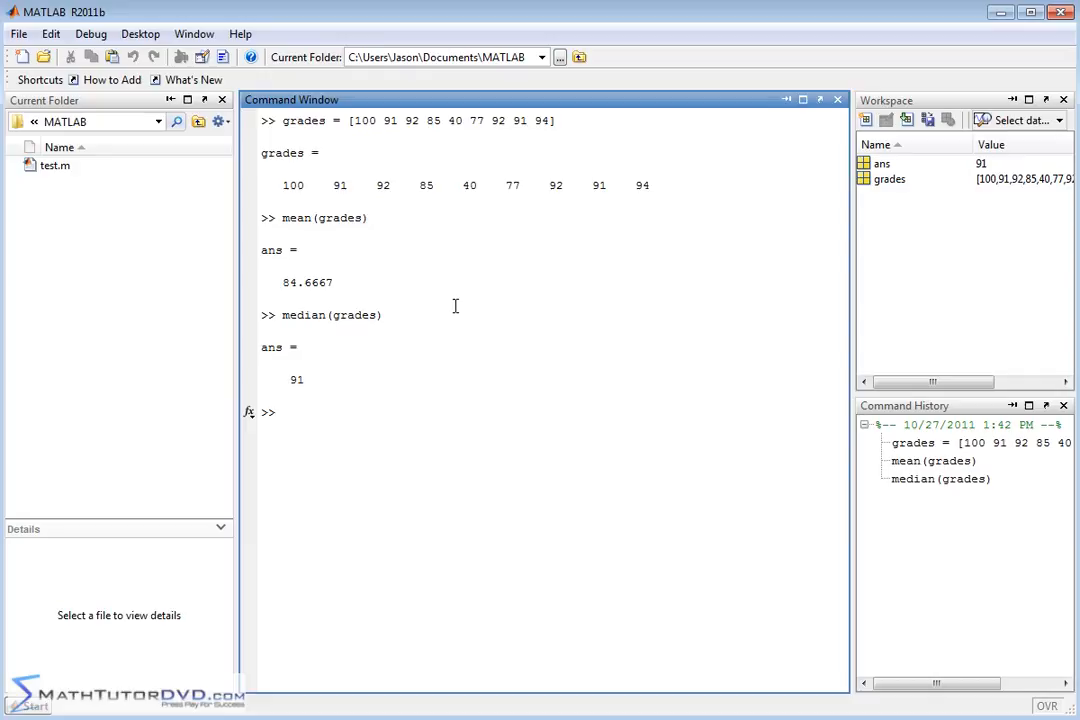
{"action": "type", "text": "sort(g"}
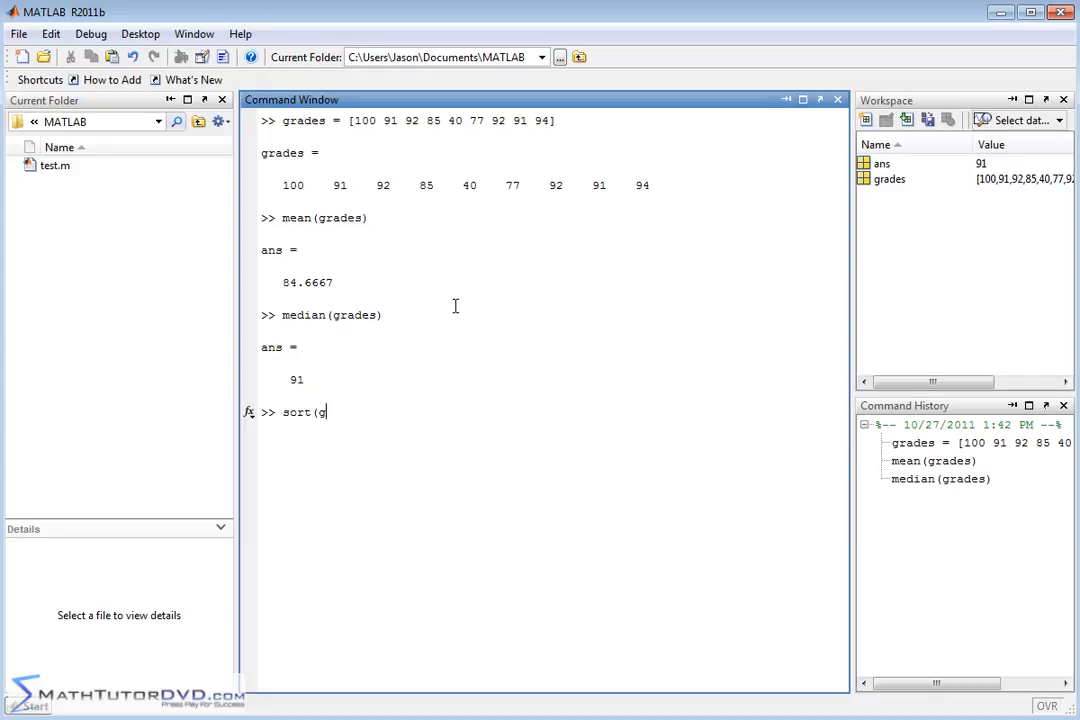
{"action": "type", "text": "rades)"}
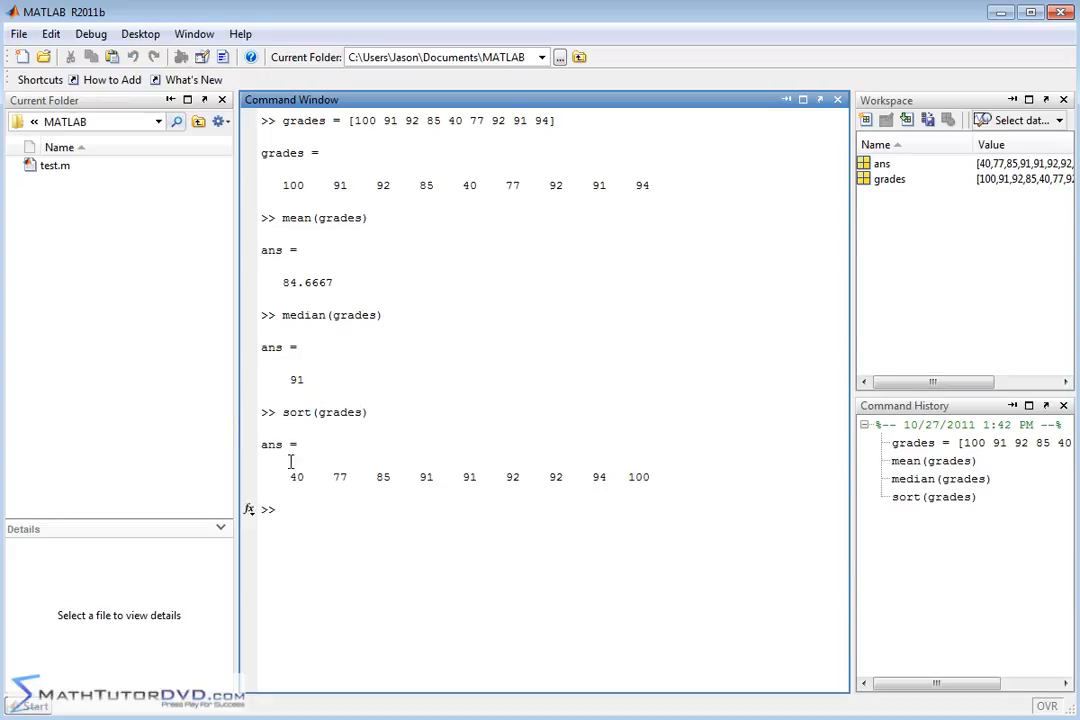
{"action": "mouse_move", "coordinate": [338, 480]}
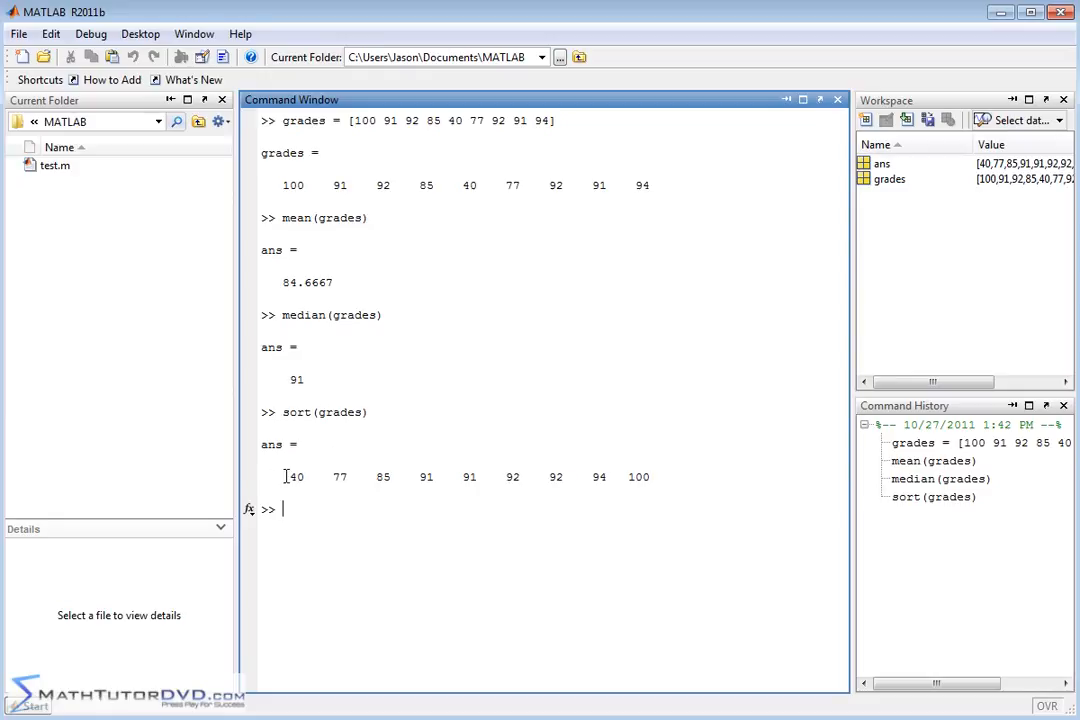
{"action": "mouse_move", "coordinate": [660, 508]}
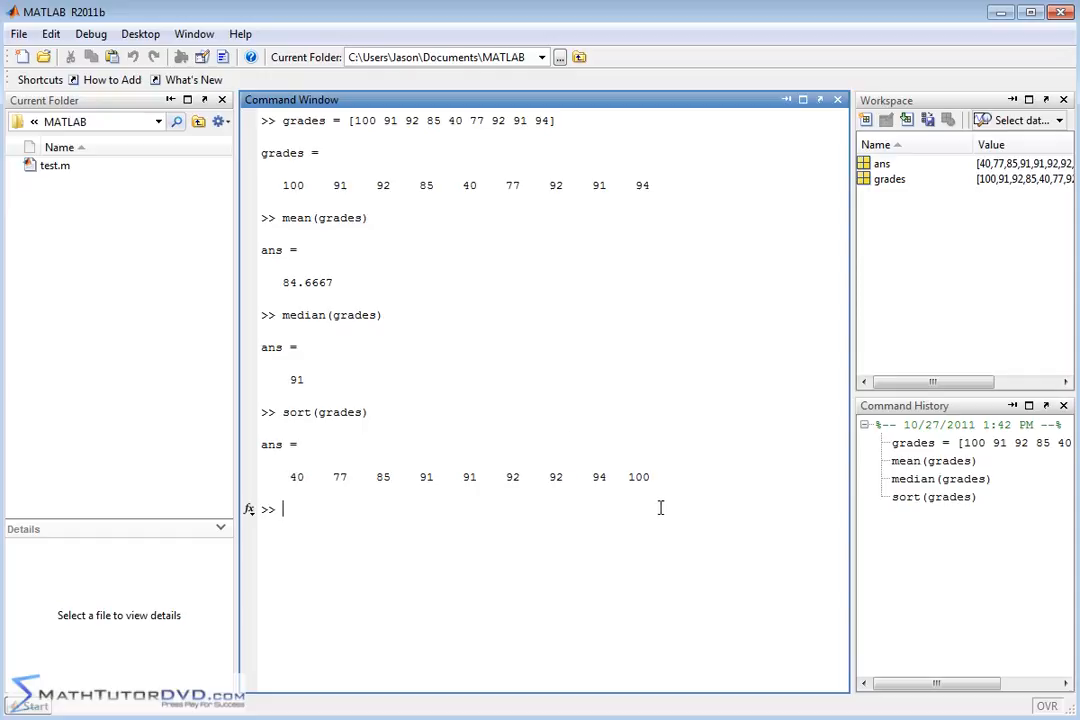
{"action": "mouse_move", "coordinate": [505, 557]}
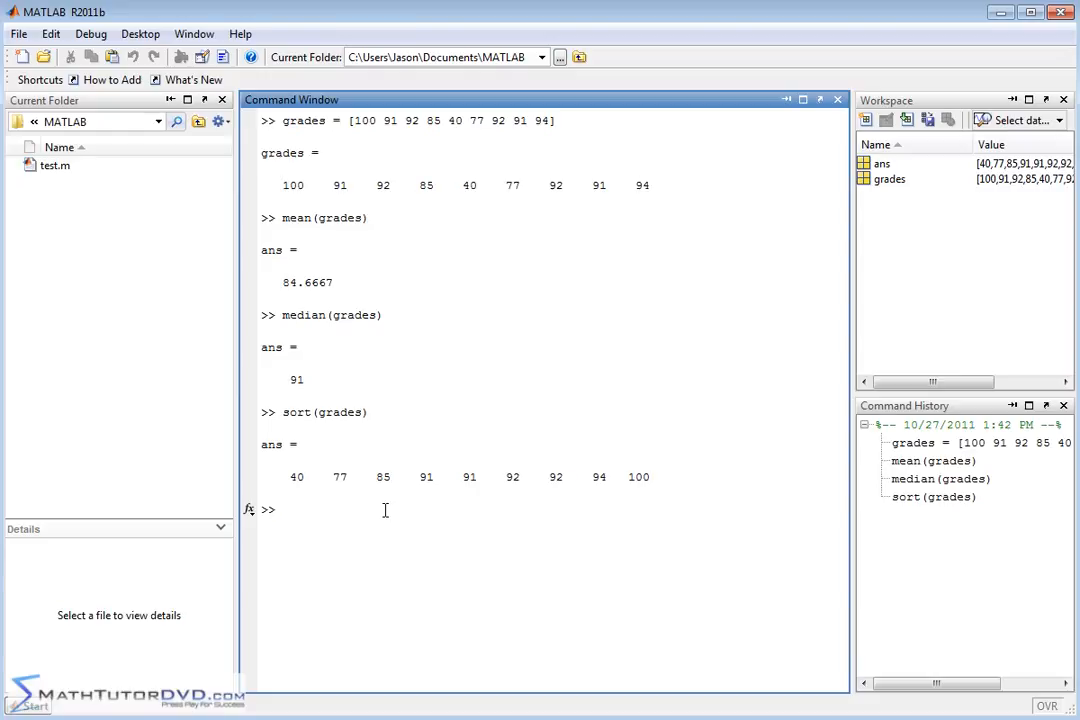
{"action": "type", "text": "cl"}
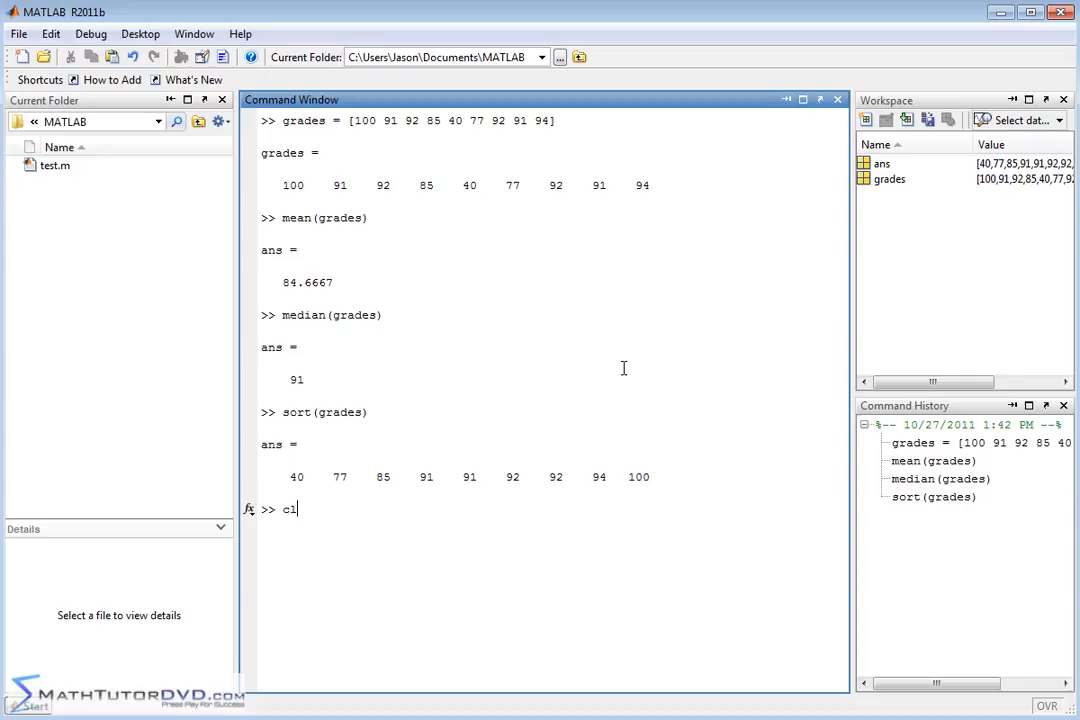
Clear the window with clc, redisplay grades, and run std(grades) for 17.9025
{"action": "key", "text": "enter"}
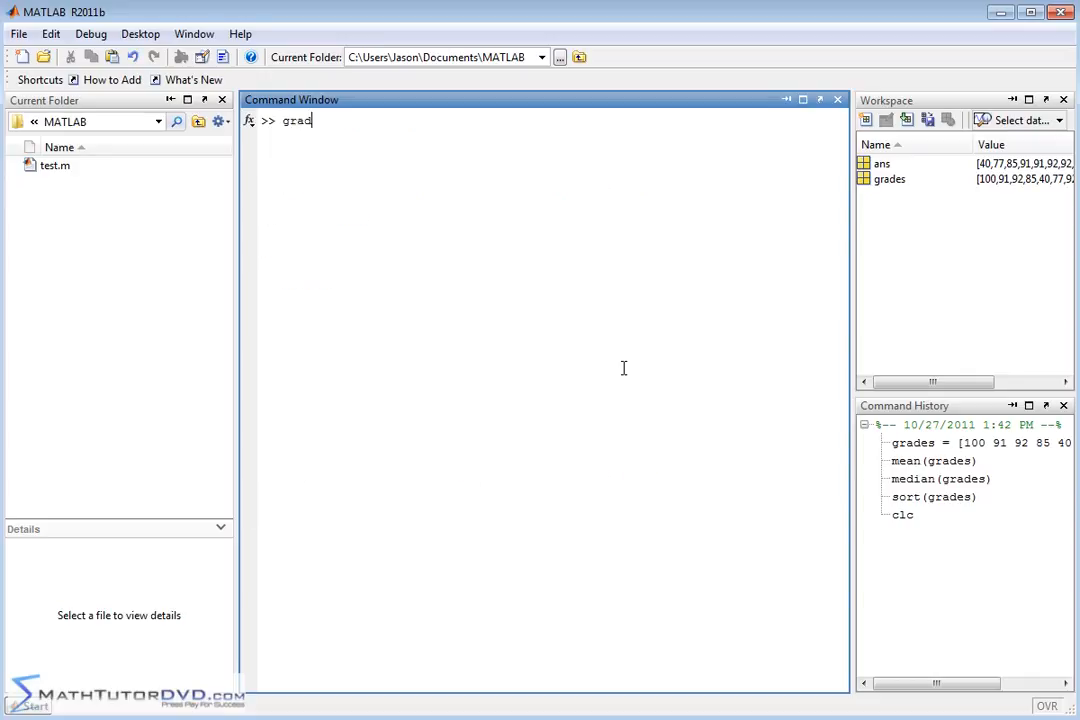
{"action": "key", "text": "enter"}
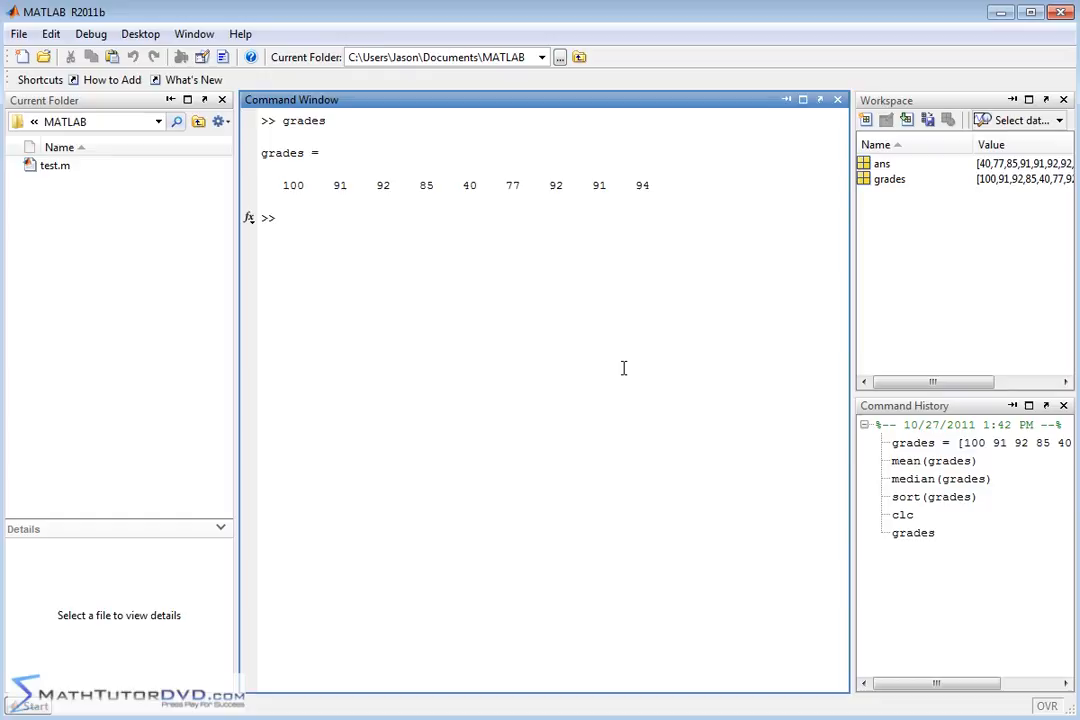
{"action": "type", "text": "std"}
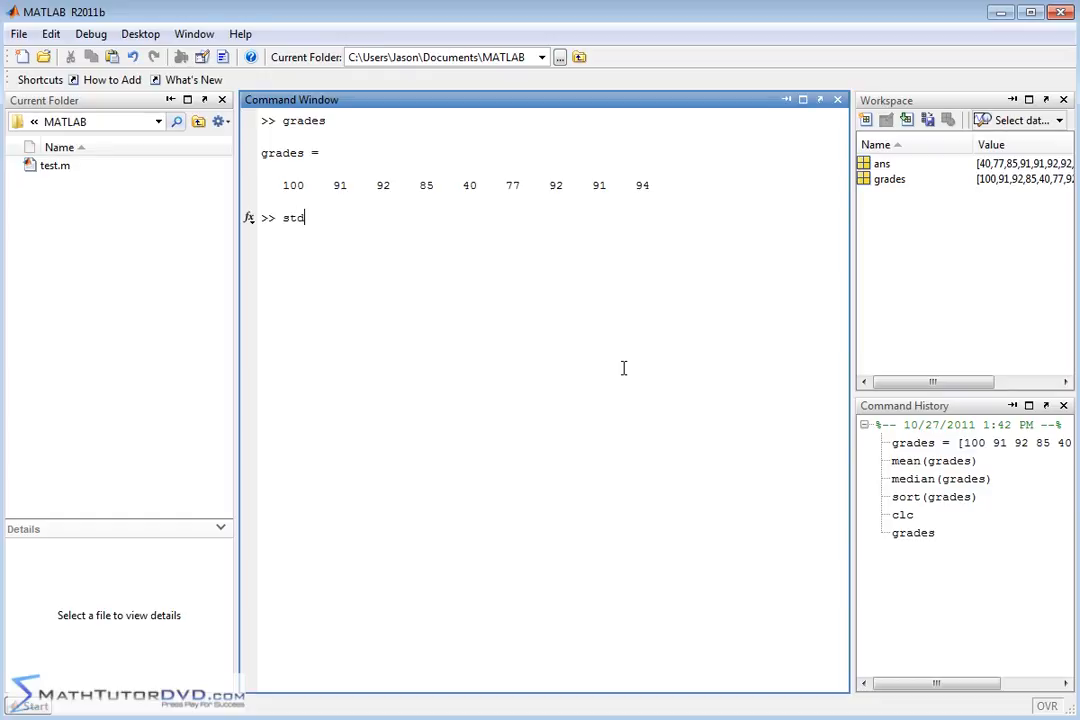
{"action": "type", "text": "("}
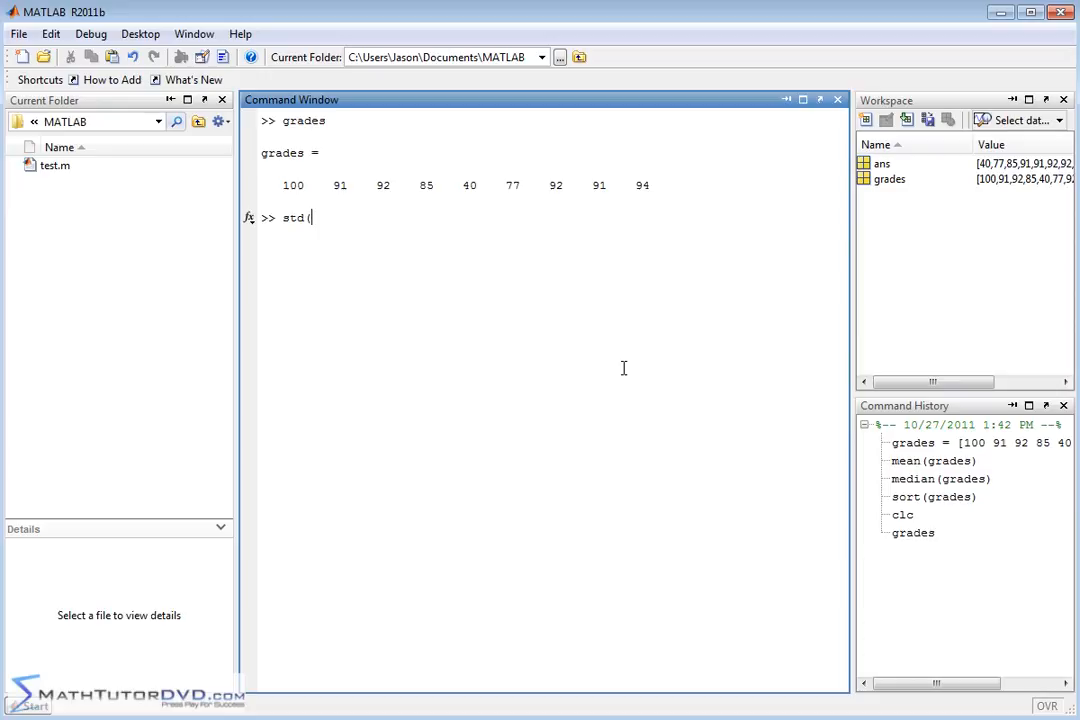
{"action": "type", "text": "grades)"}
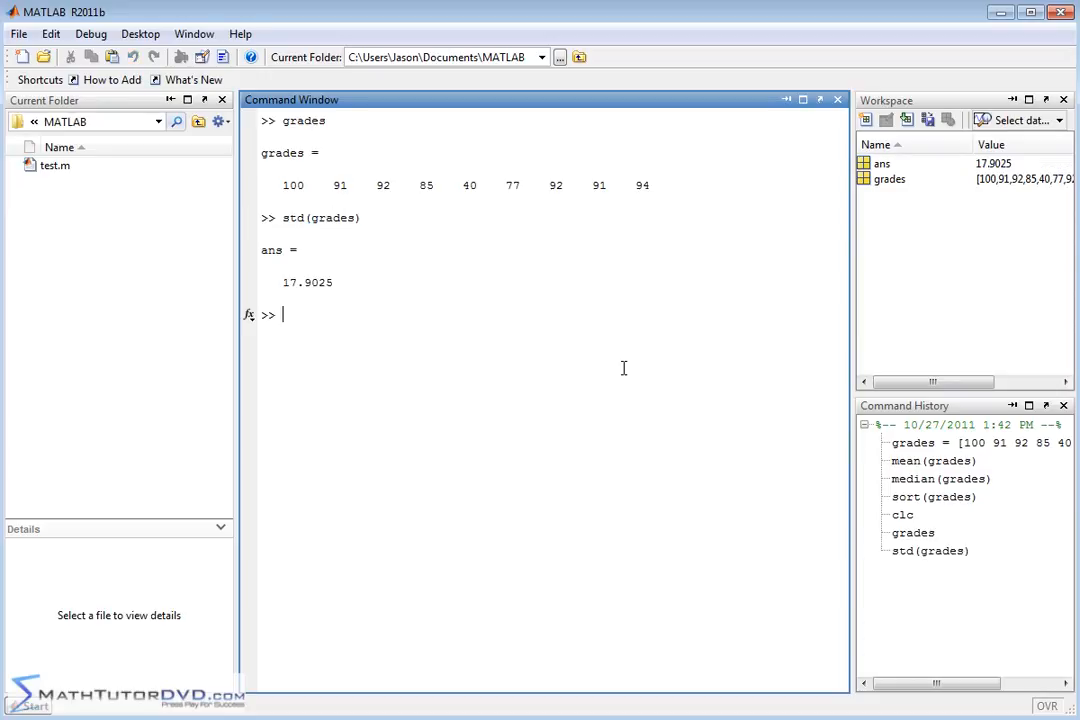
{"action": "mouse_move", "coordinate": [382, 300]}
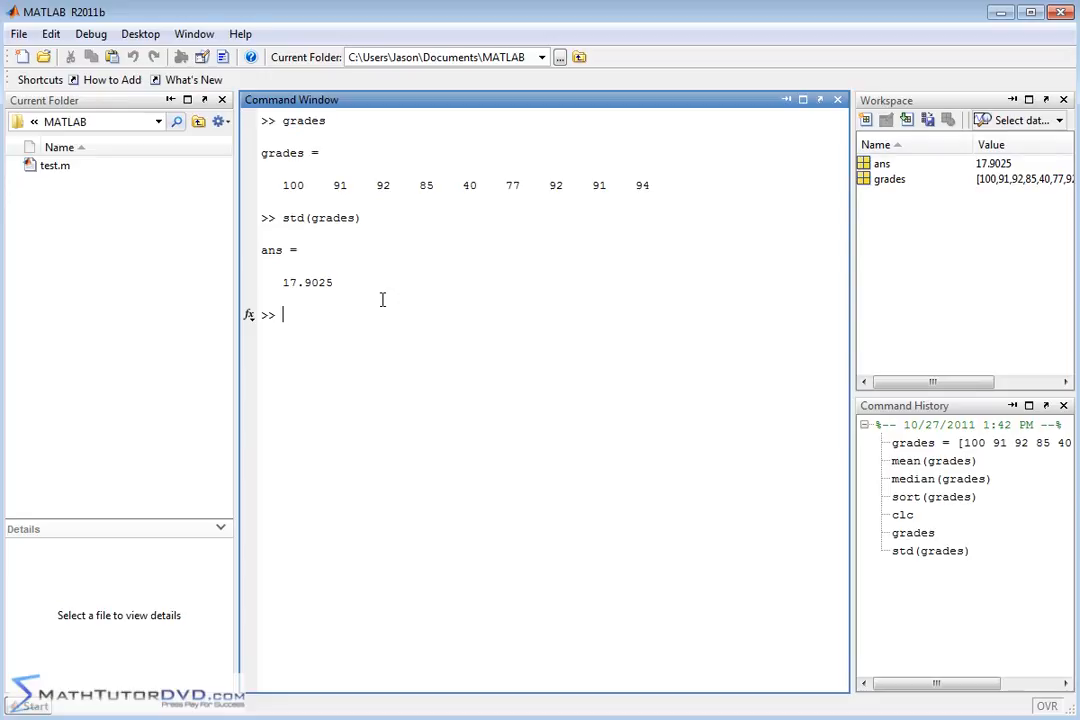
Run mean(grades) again, returning 84.6667
{"action": "type", "text": "mean(gra"}
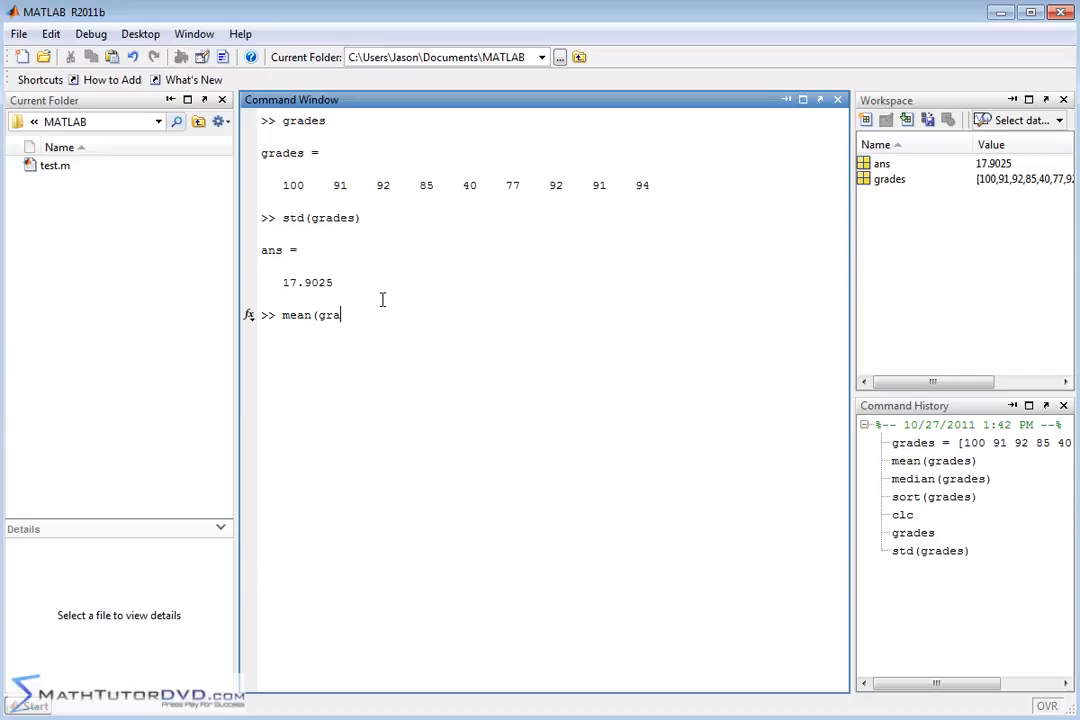
{"action": "type", "text": "des)"}
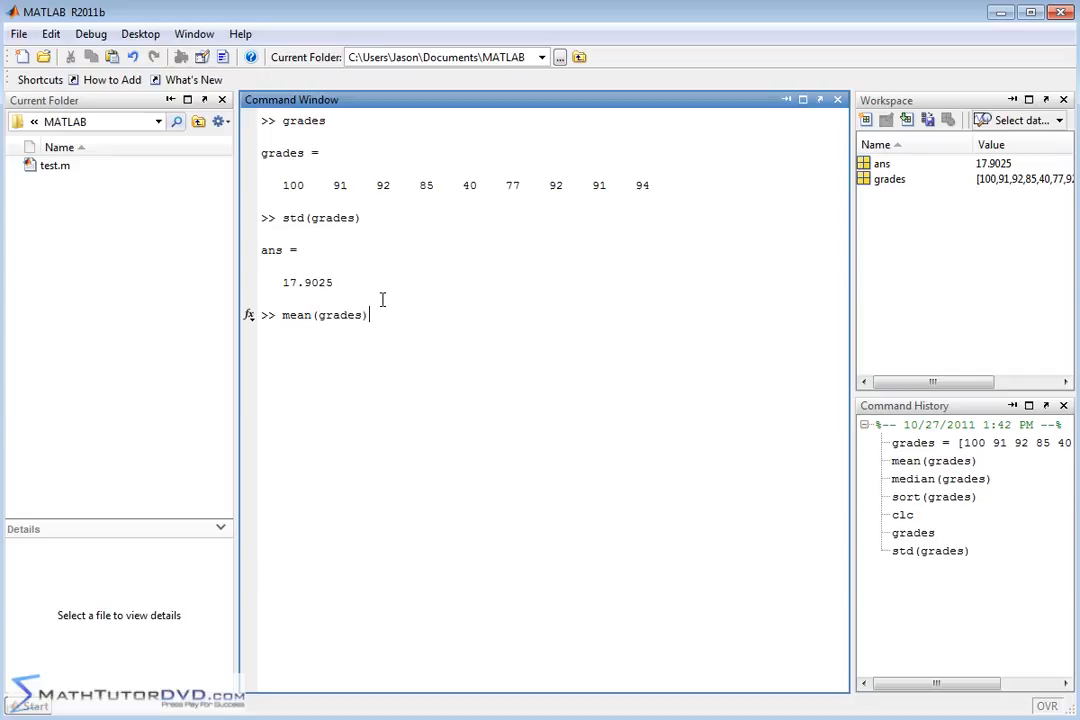
{"action": "key", "text": "enter"}
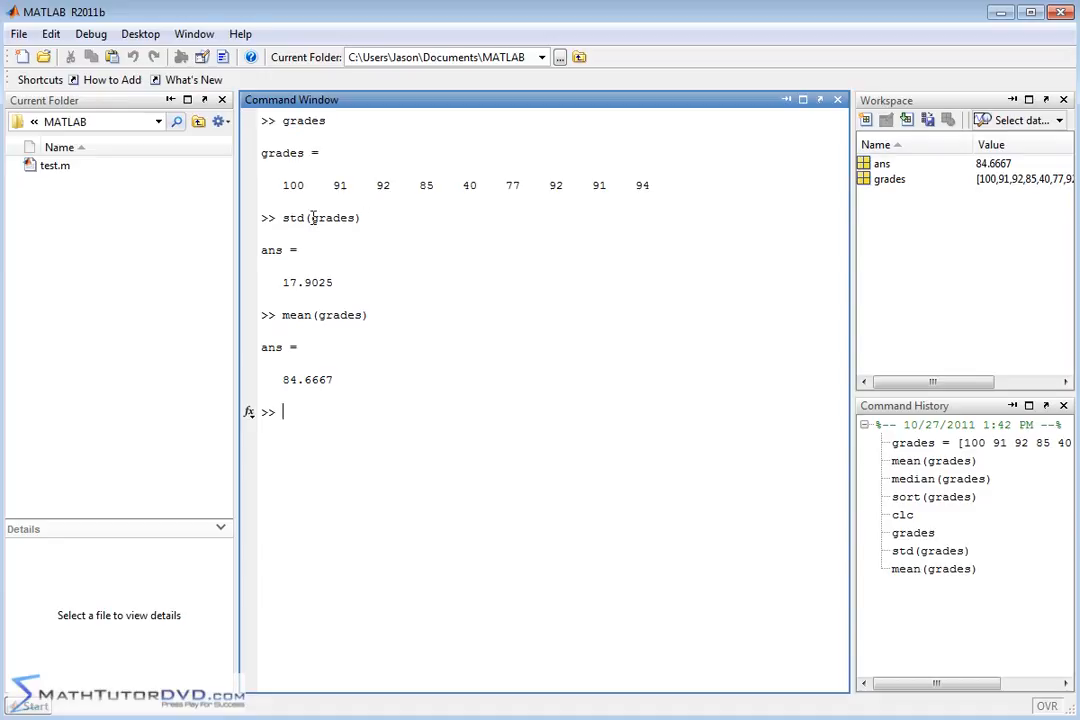
{"action": "mouse_move", "coordinate": [570, 274]}
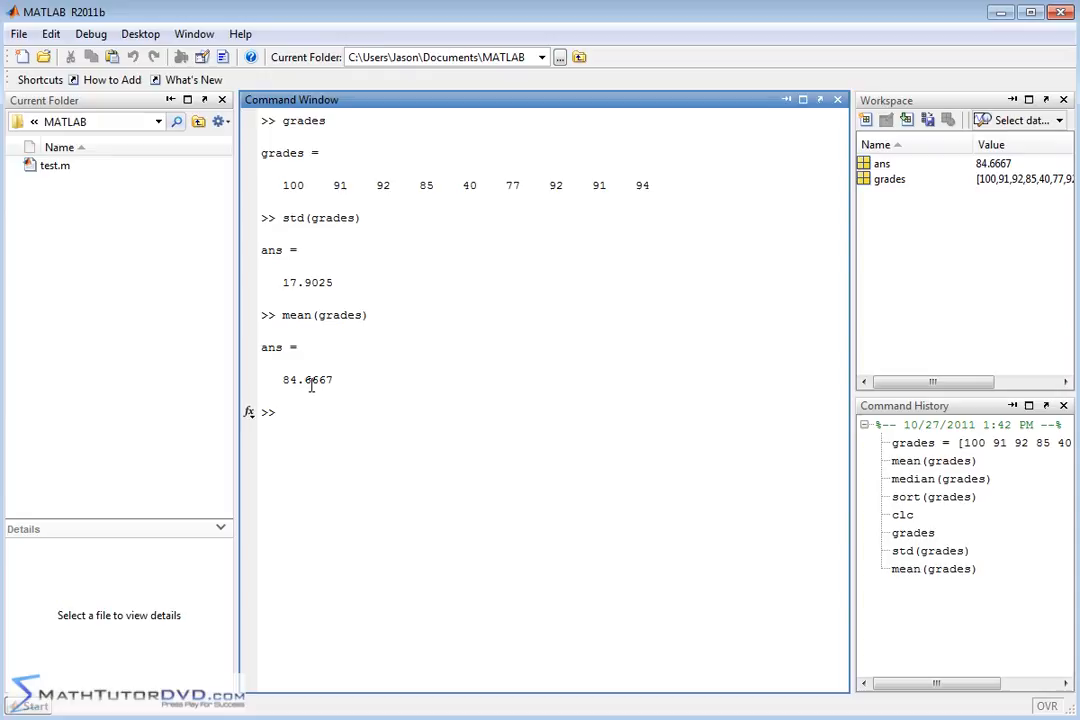
{"action": "mouse_move", "coordinate": [309, 282]}
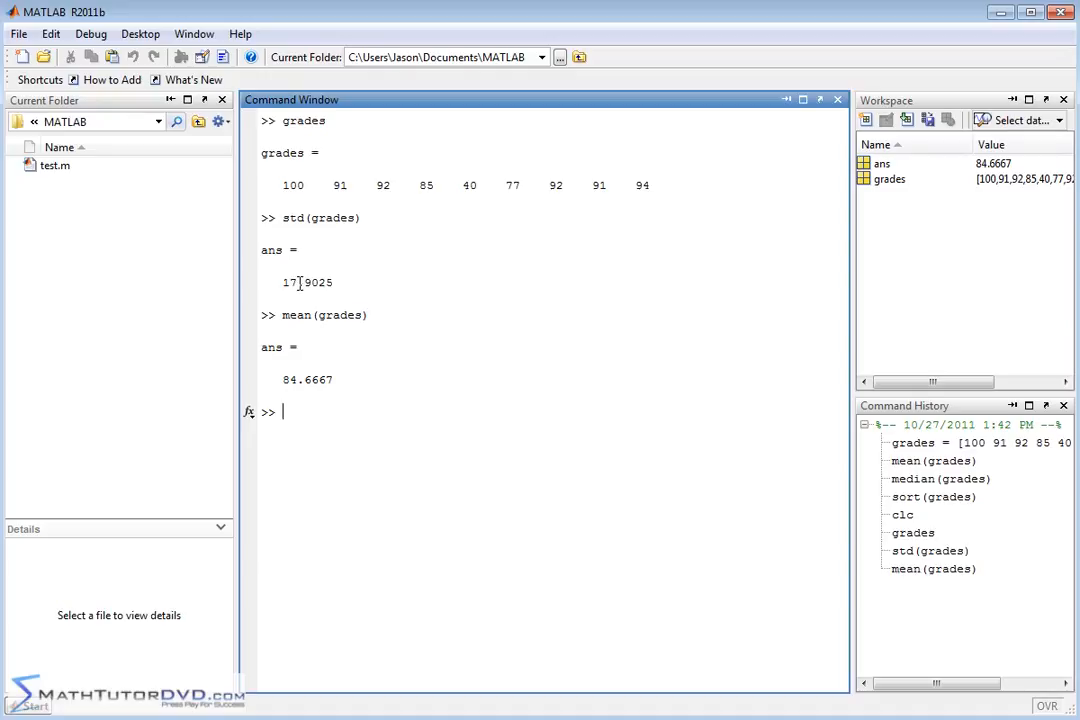
{"action": "mouse_move", "coordinate": [425, 165]}
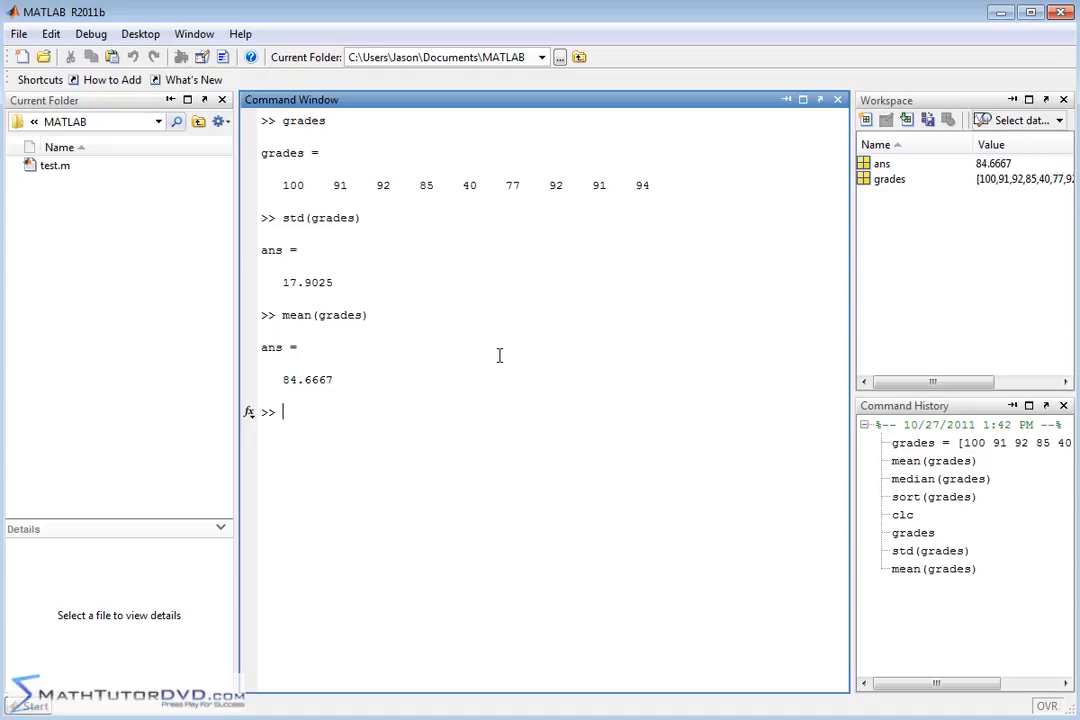
{"action": "type", "text": "grades2"}
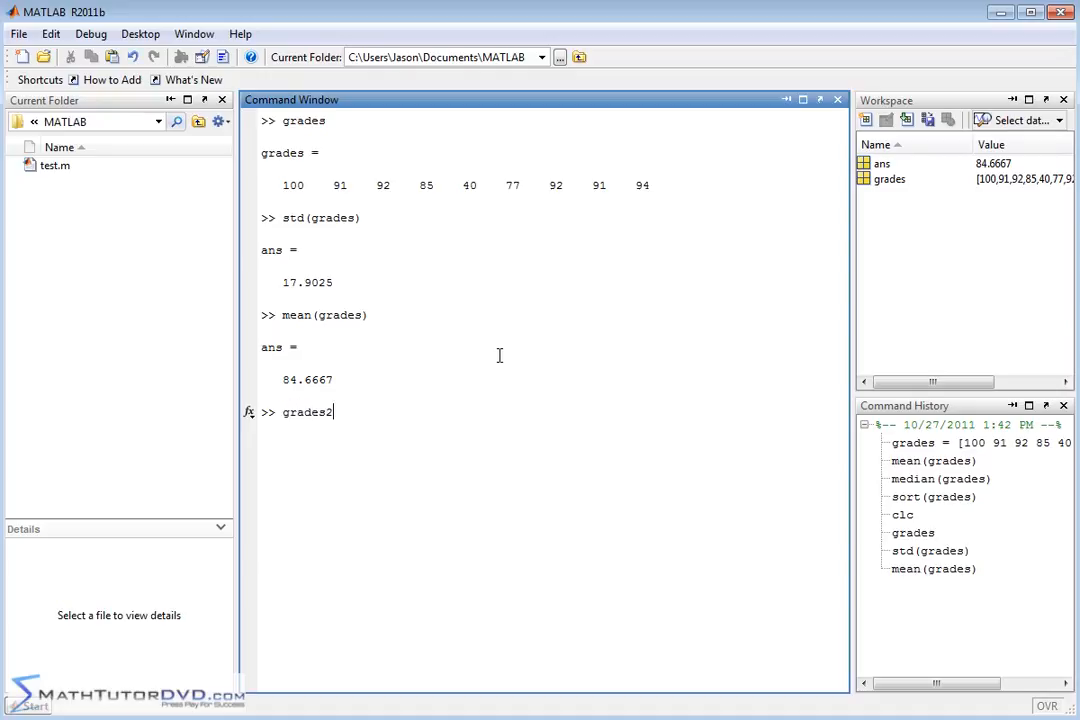
{"action": "type", "text": "=["}
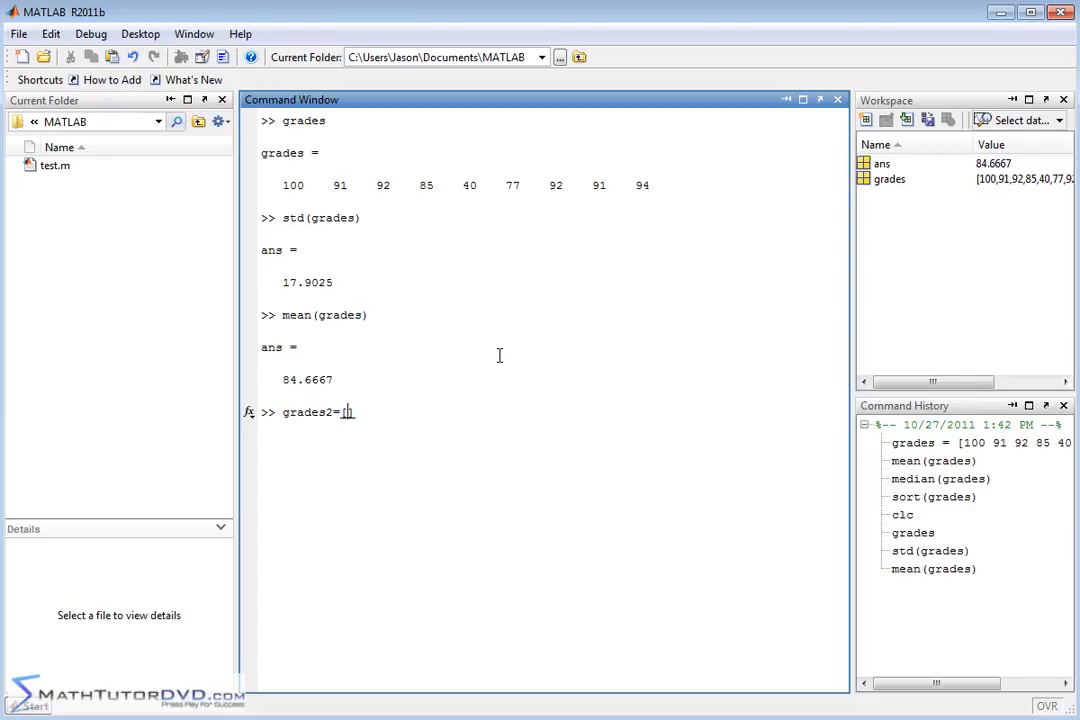
{"action": "type", "text": "[grades]"}
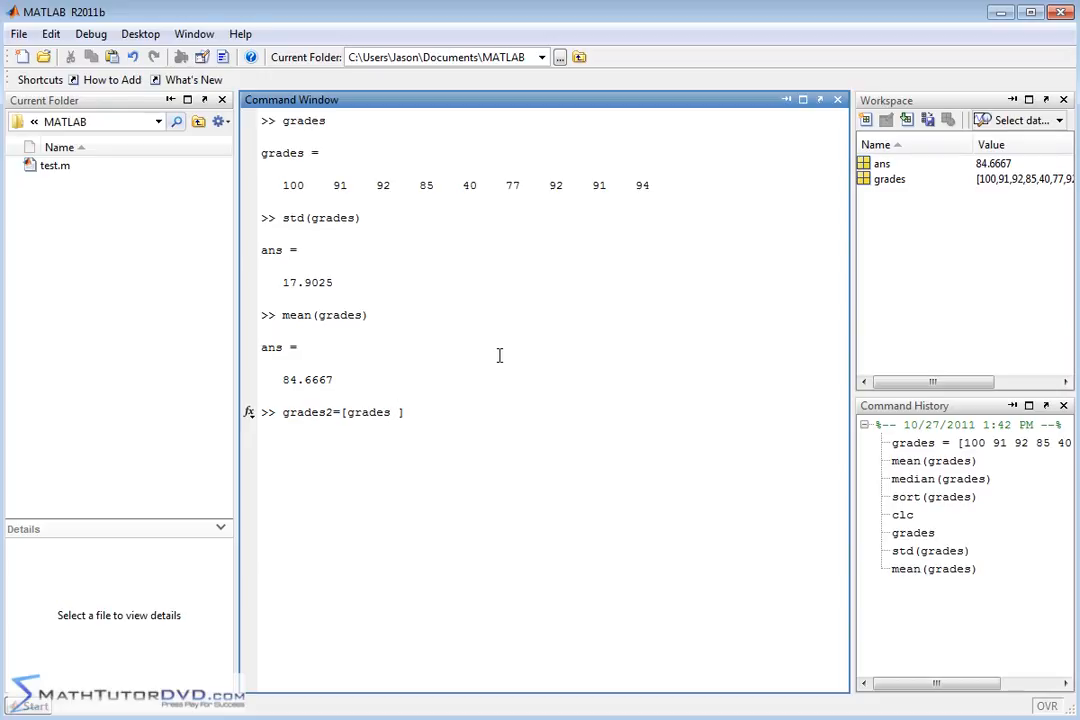
{"action": "type", "text": "24"}
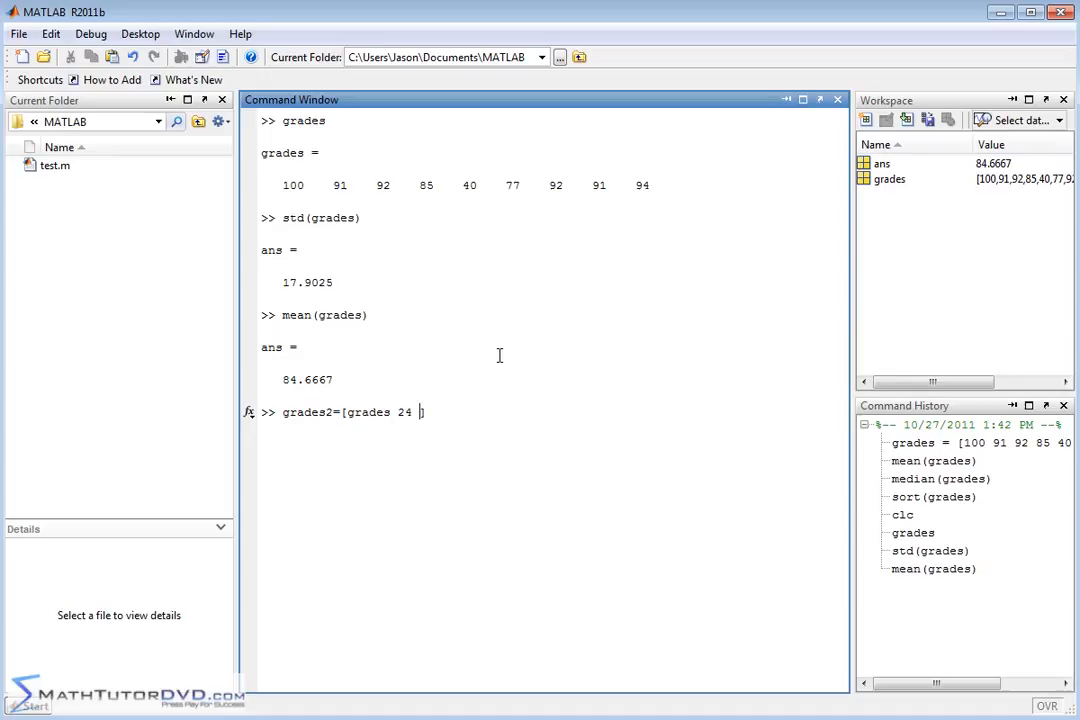
{"action": "type", "text": "51"}
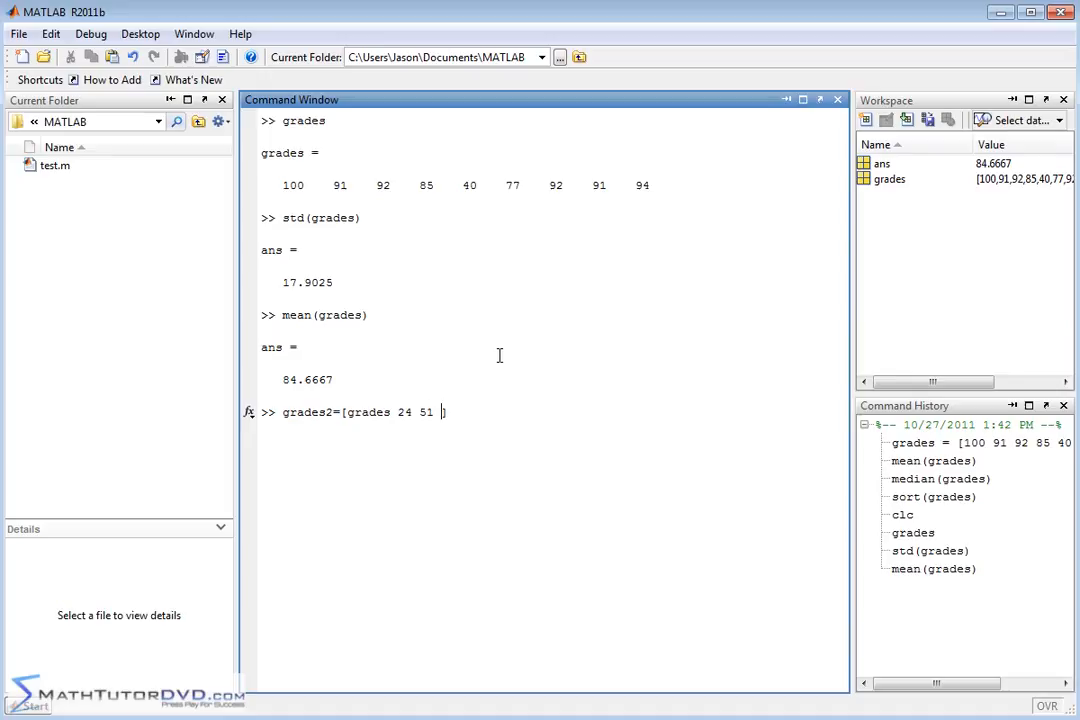
{"action": "type", "text": "47"}
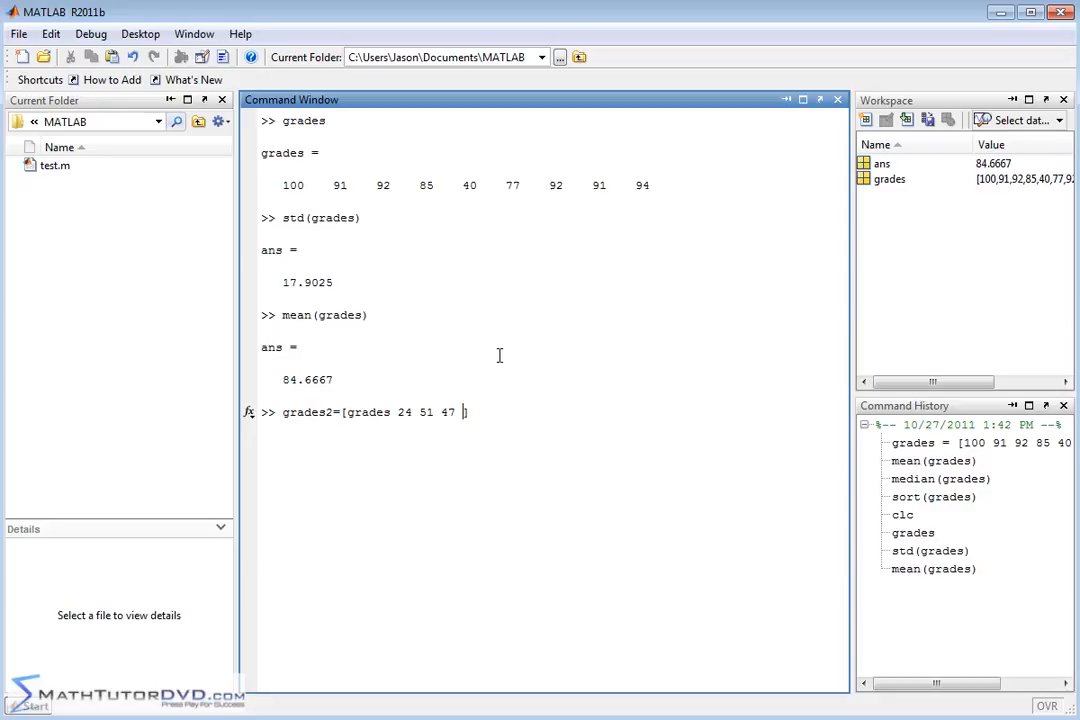
{"action": "type", "text": "60"}
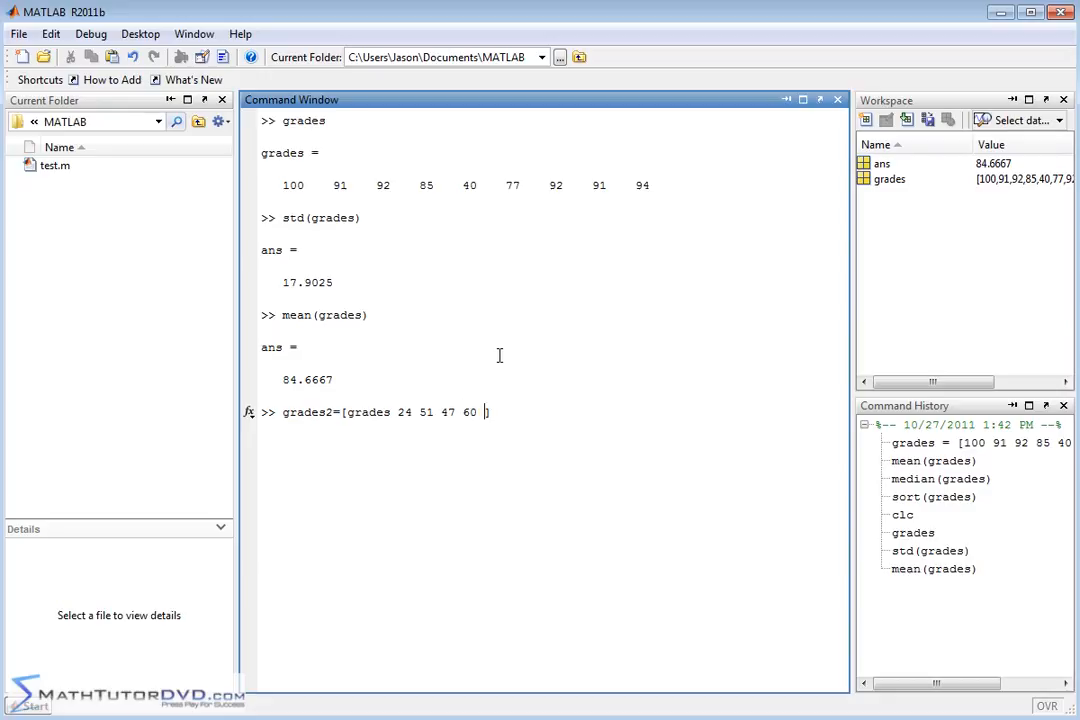
{"action": "type", "text": "19]"}
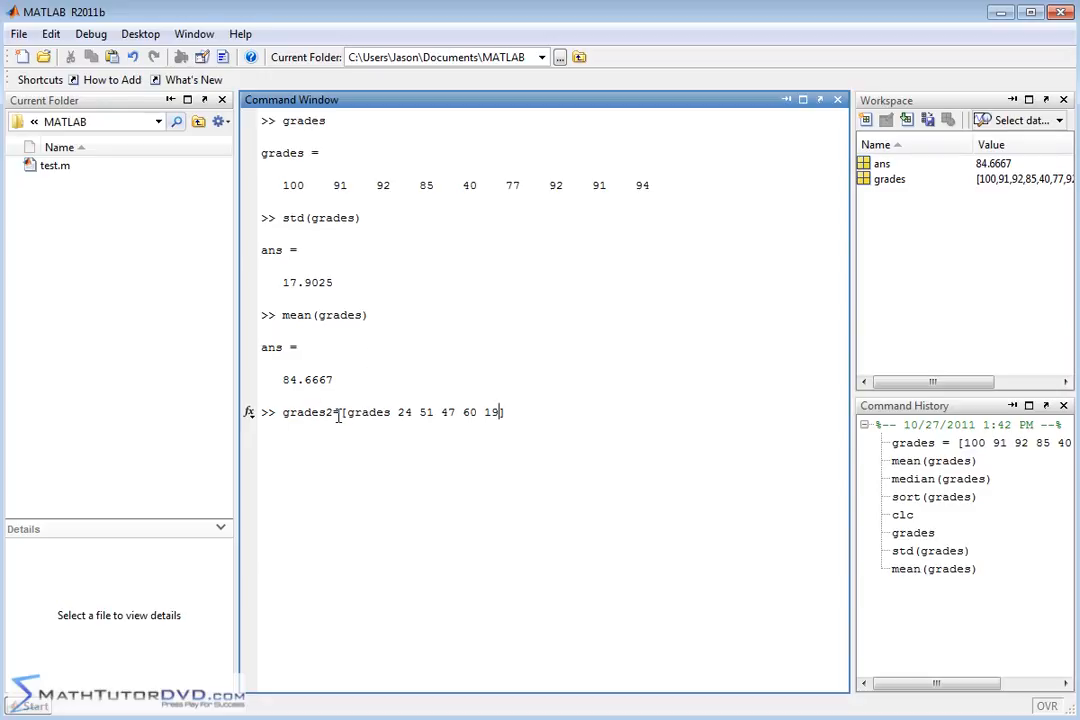
{"action": "mouse_move", "coordinate": [370, 419]}
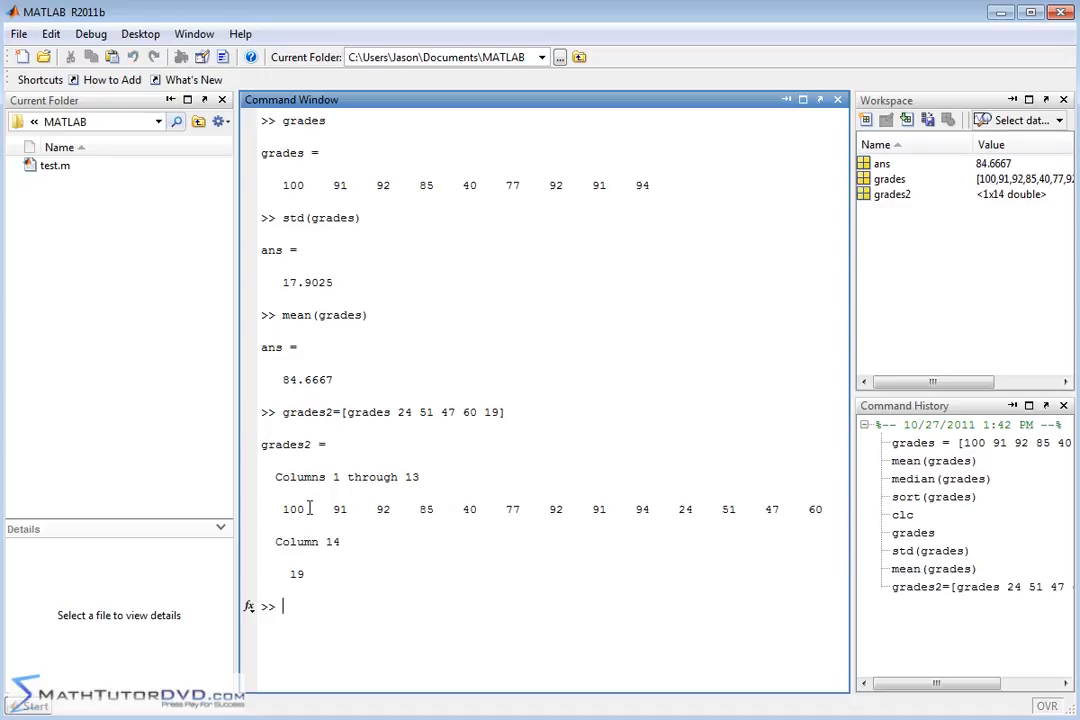
{"action": "mouse_move", "coordinate": [684, 516]}
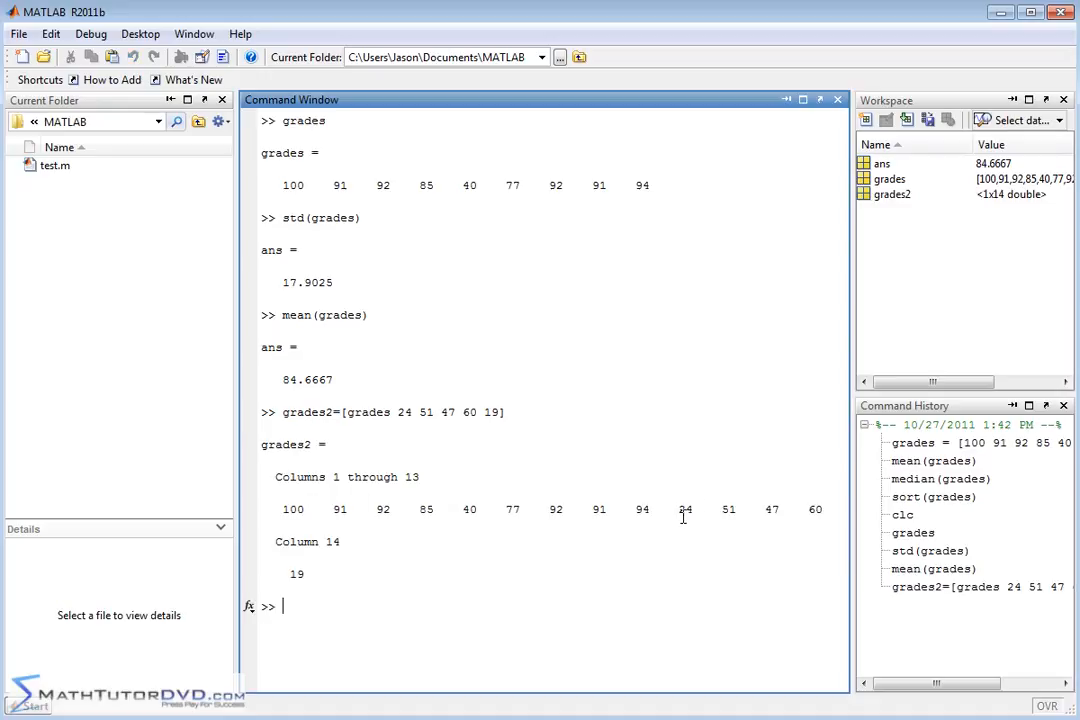
{"action": "left_click_drag", "start_coordinate": [680, 509], "coordinate": [340, 541]}
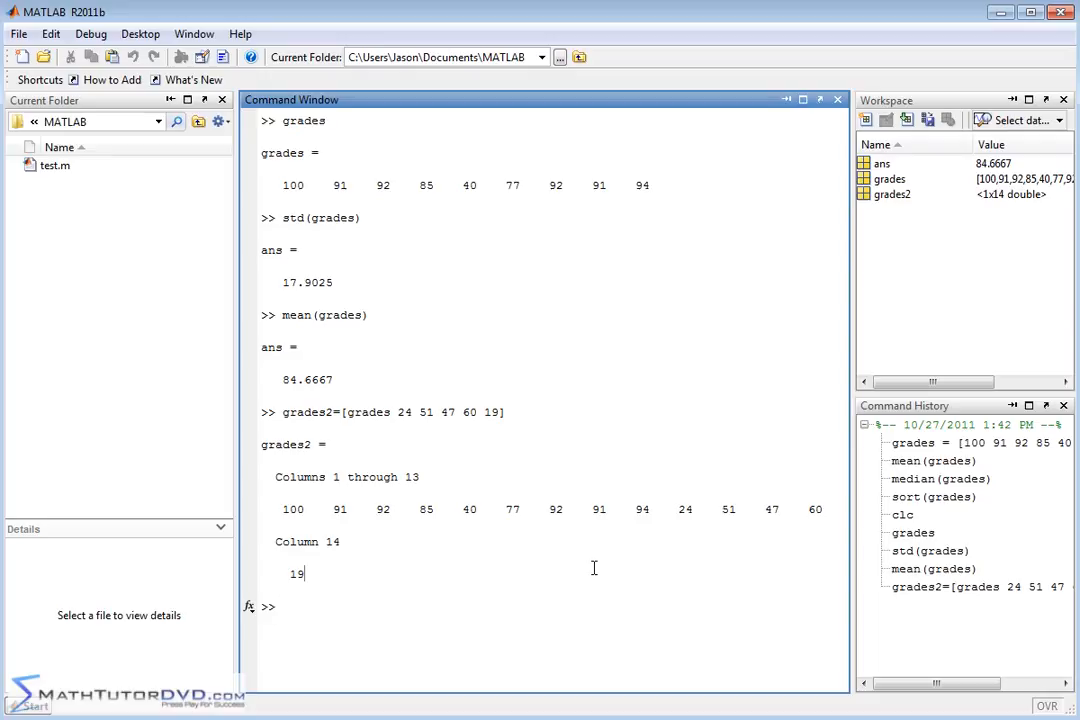
Run mean(grades2) for 68.7857 and std(grades2) for 27.9922
{"action": "type", "text": "mean(grades2"}
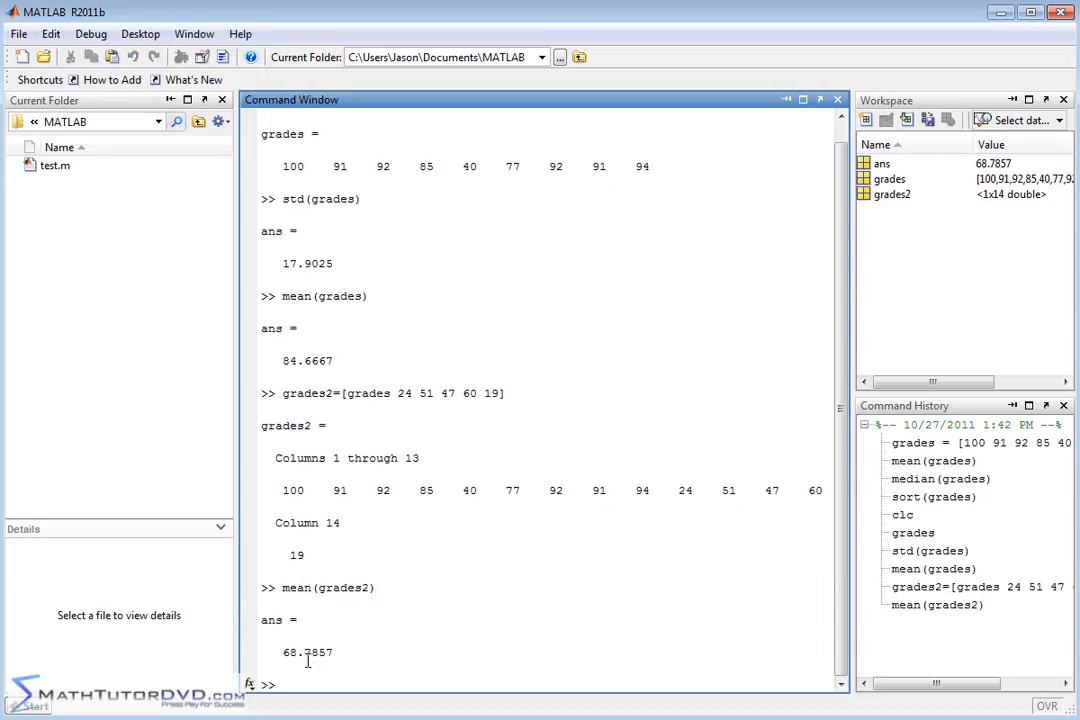
{"action": "mouse_move", "coordinate": [515, 649]}
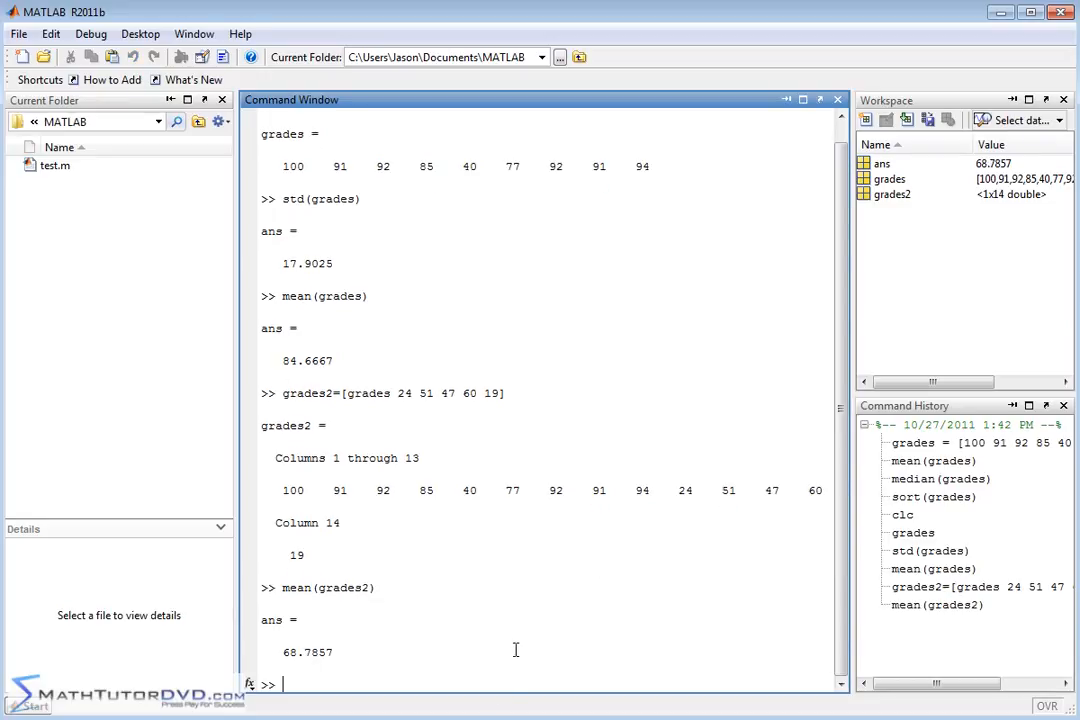
{"action": "type", "text": "std("}
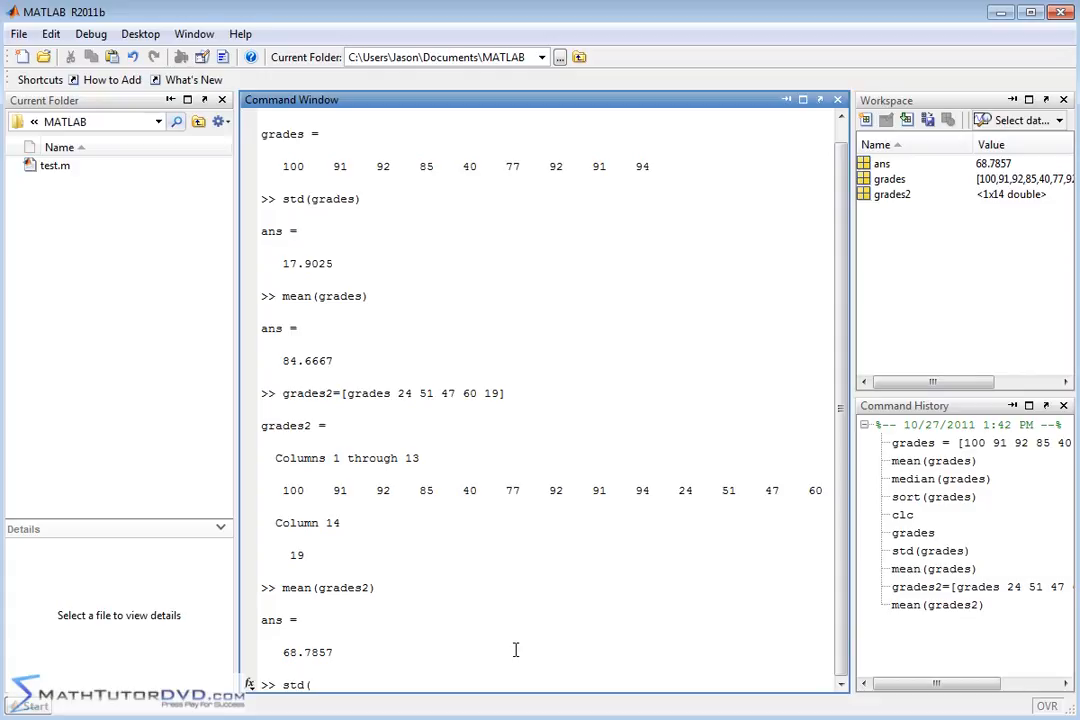
{"action": "type", "text": "grades2"}
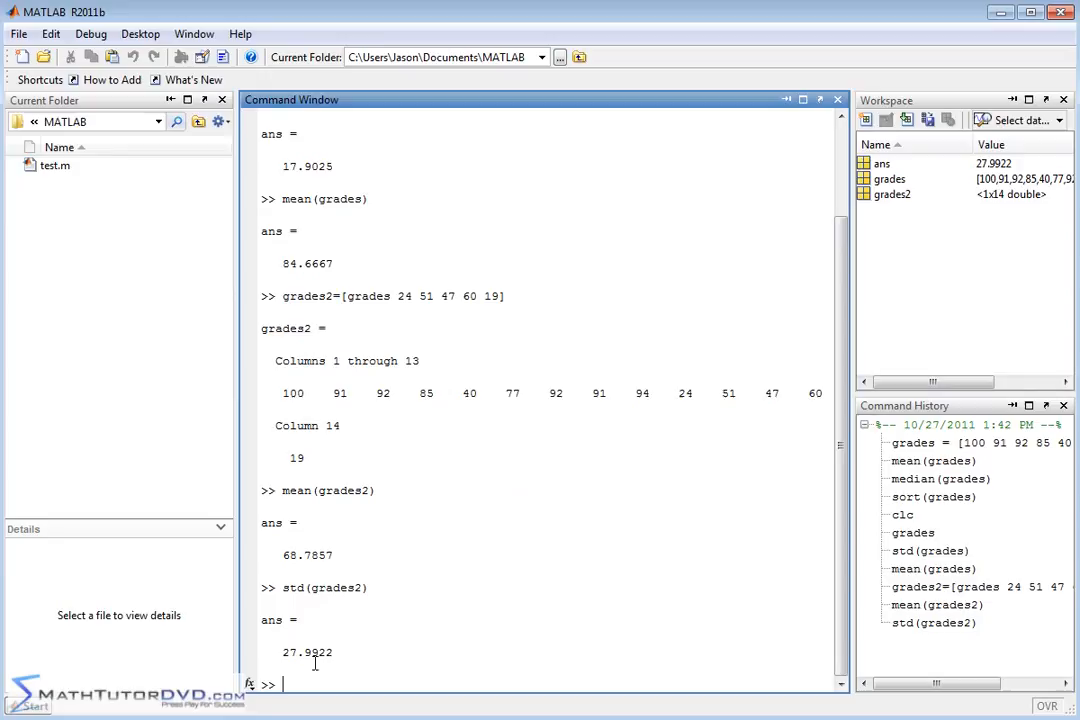
{"action": "mouse_move", "coordinate": [722, 354]}
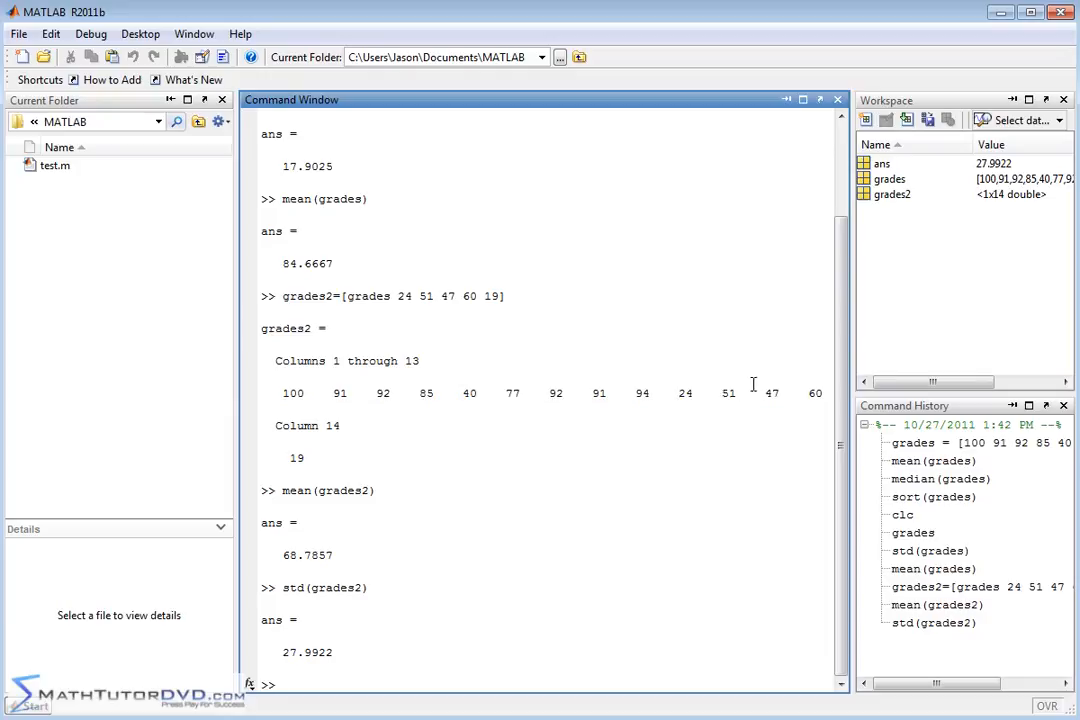
{"action": "mouse_move", "coordinate": [308, 563]}
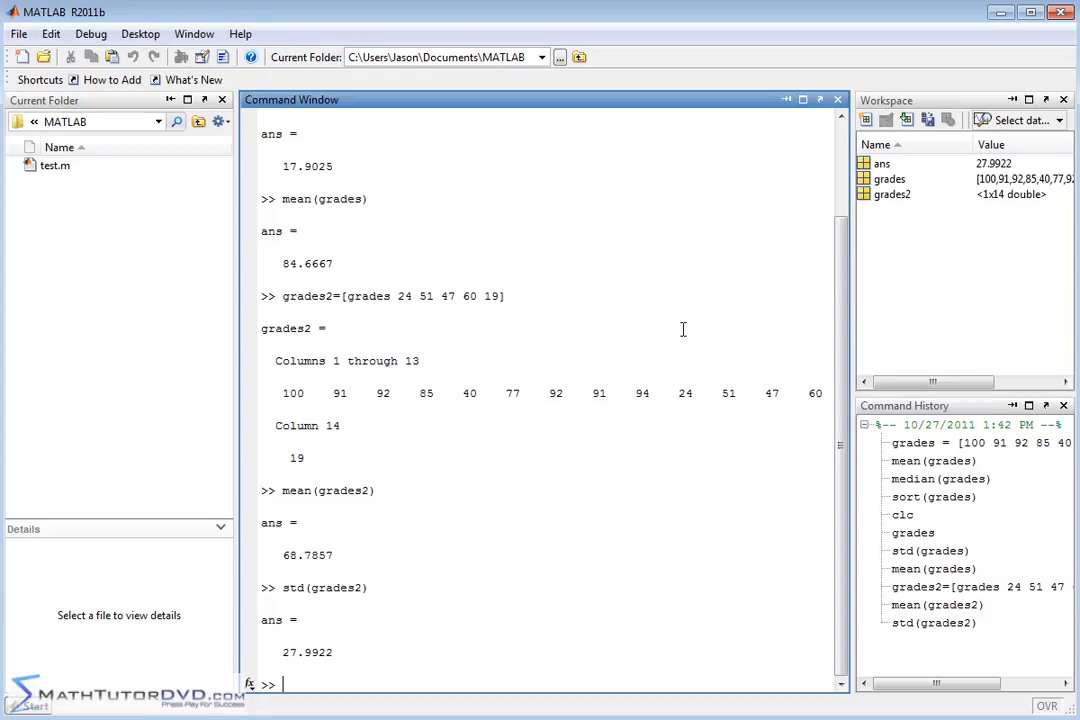
{"action": "mouse_move", "coordinate": [310, 553]}
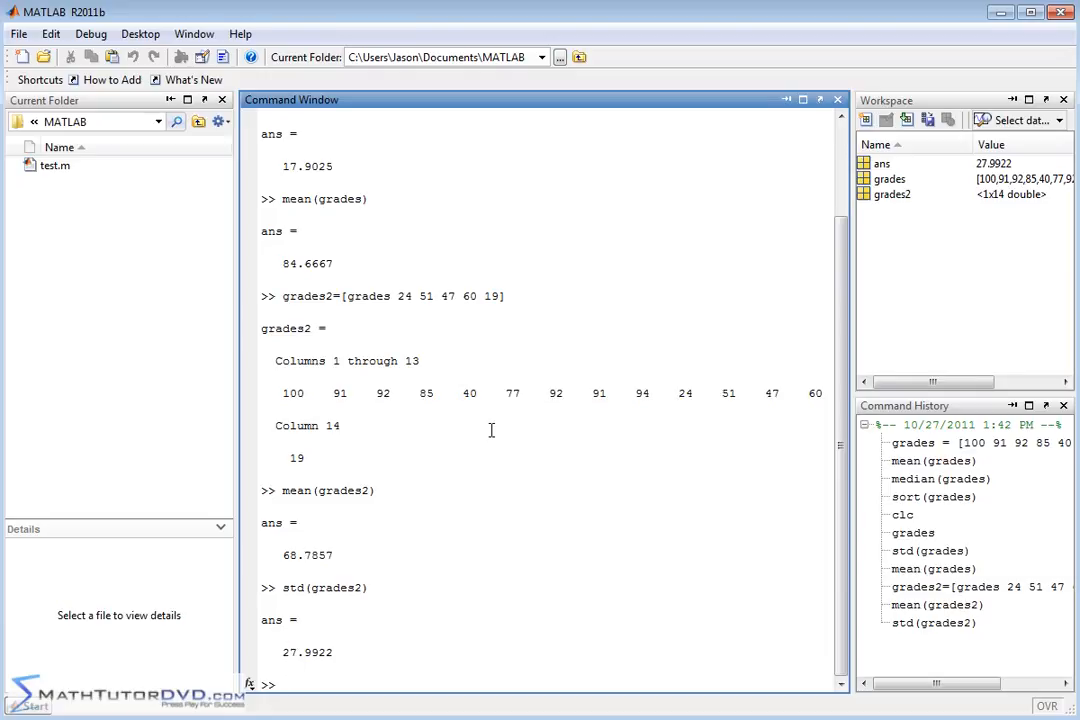
{"action": "type", "text": "grades3"}
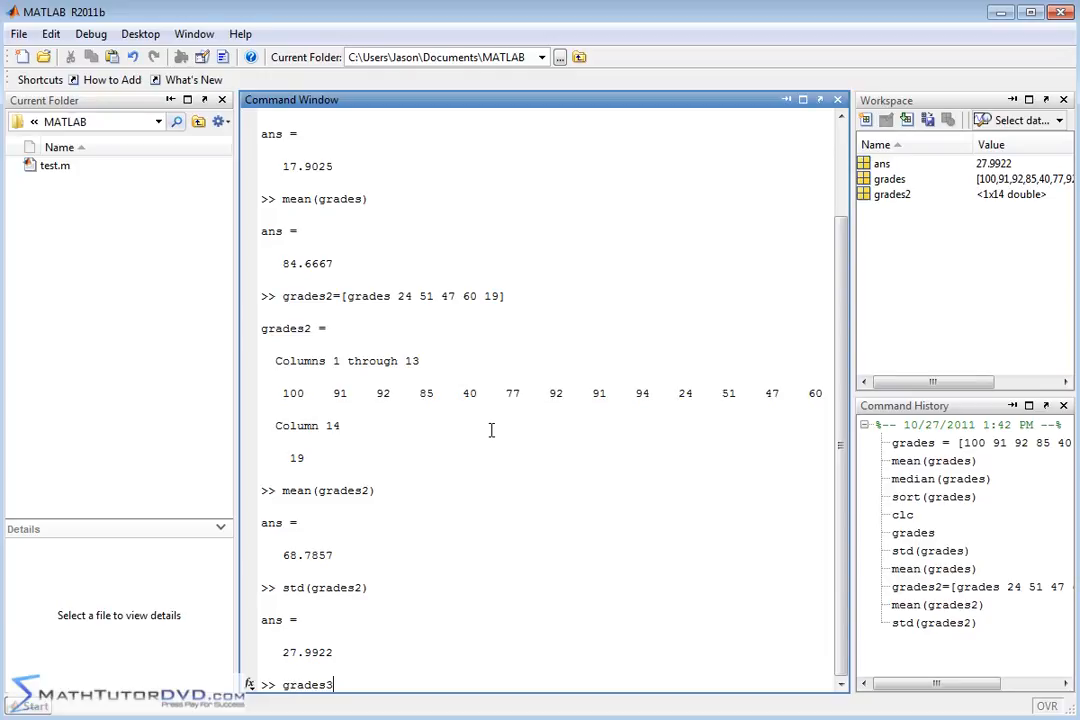
{"action": "type", "text": "="}
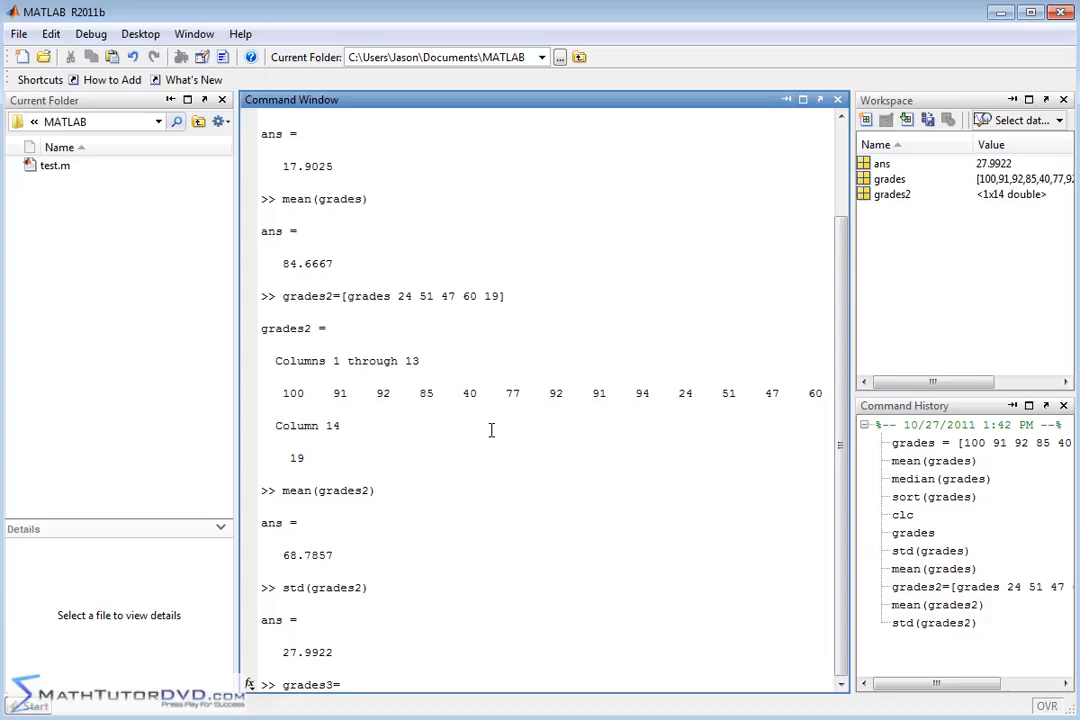
{"action": "type", "text": "[100 100 100 97 95"}
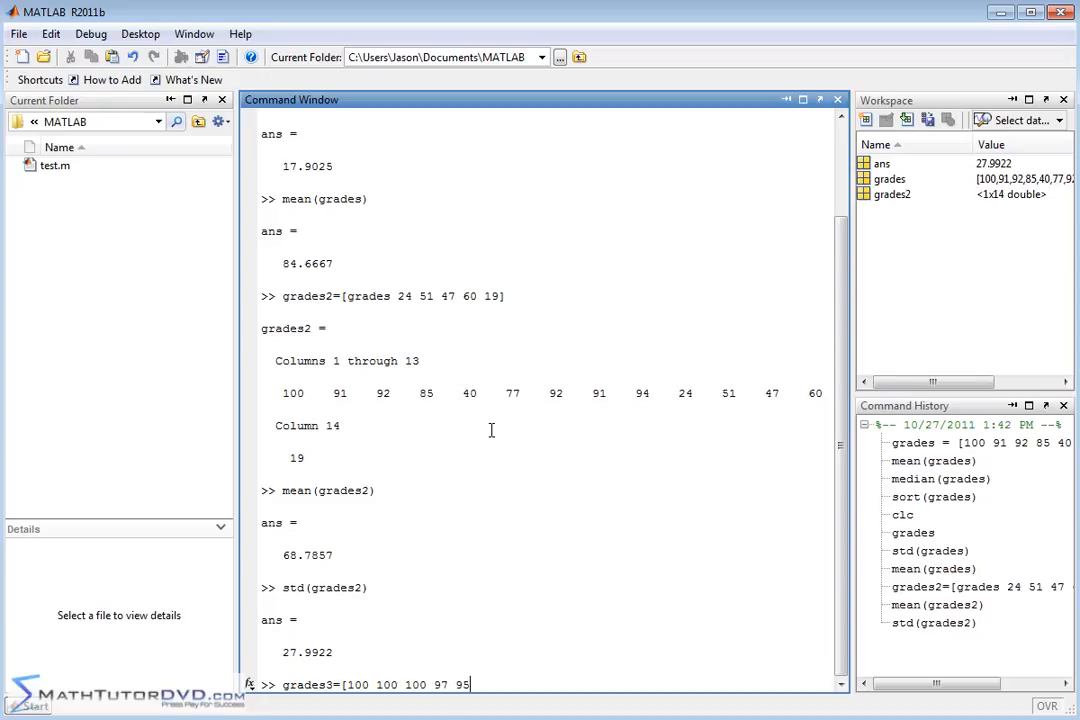
{"action": "type", "text": "90"}
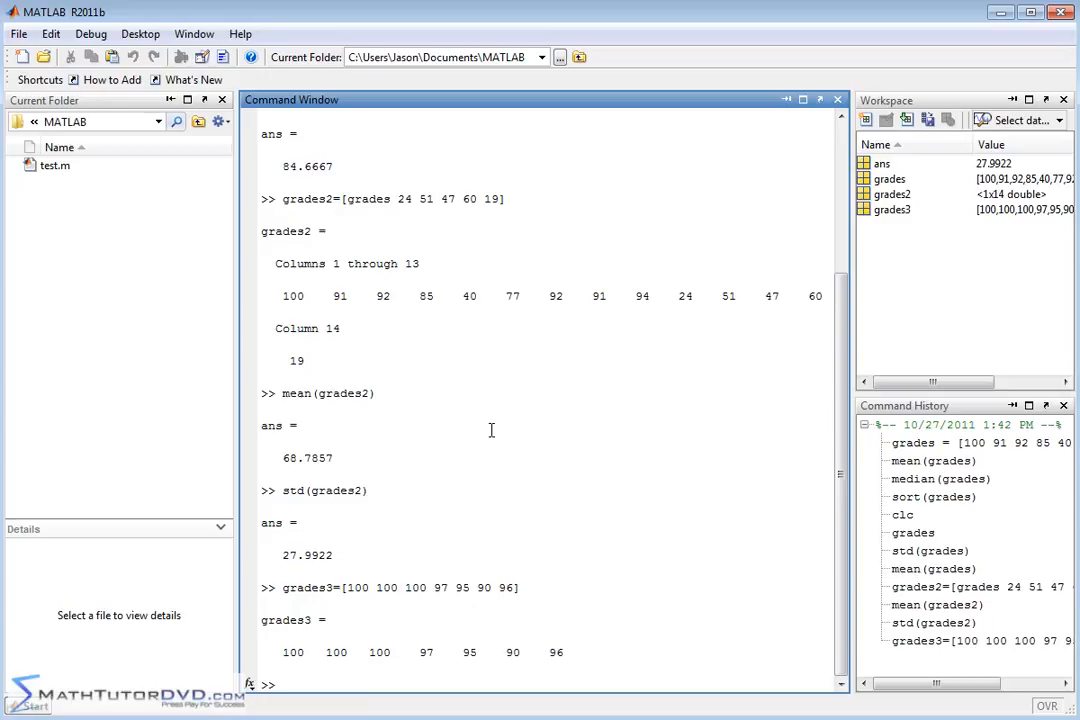
Run mean(grades3) for 96.8571 and std(grades3) for 3.6710
{"action": "type", "text": "mean(grad"}
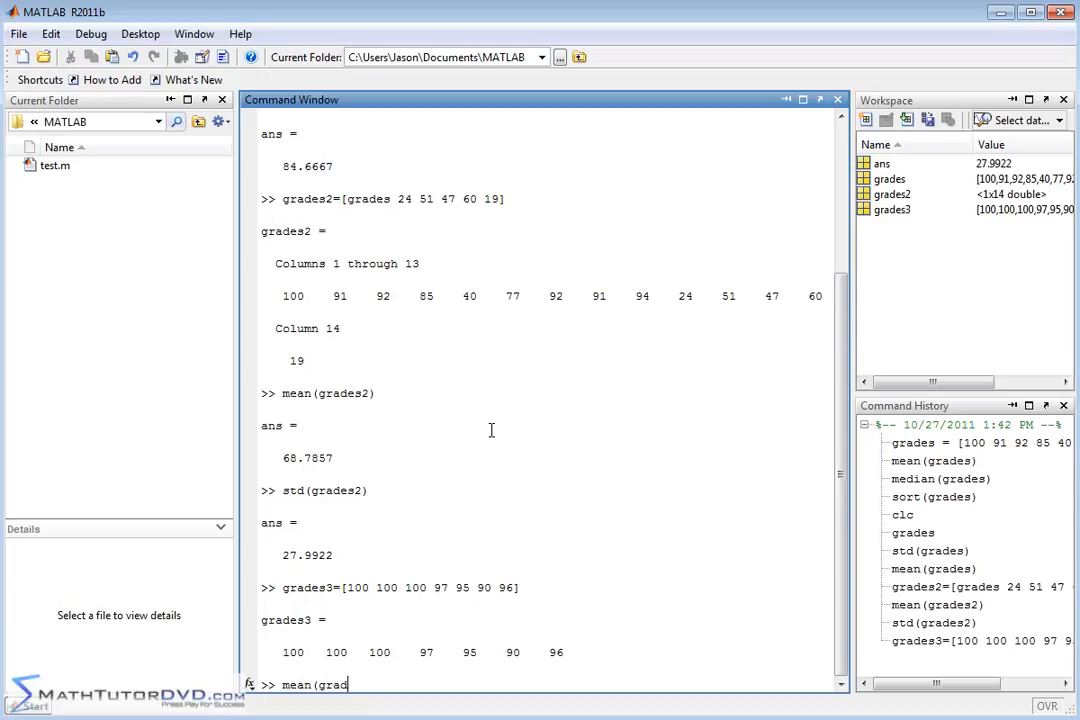
{"action": "key", "text": "enter"}
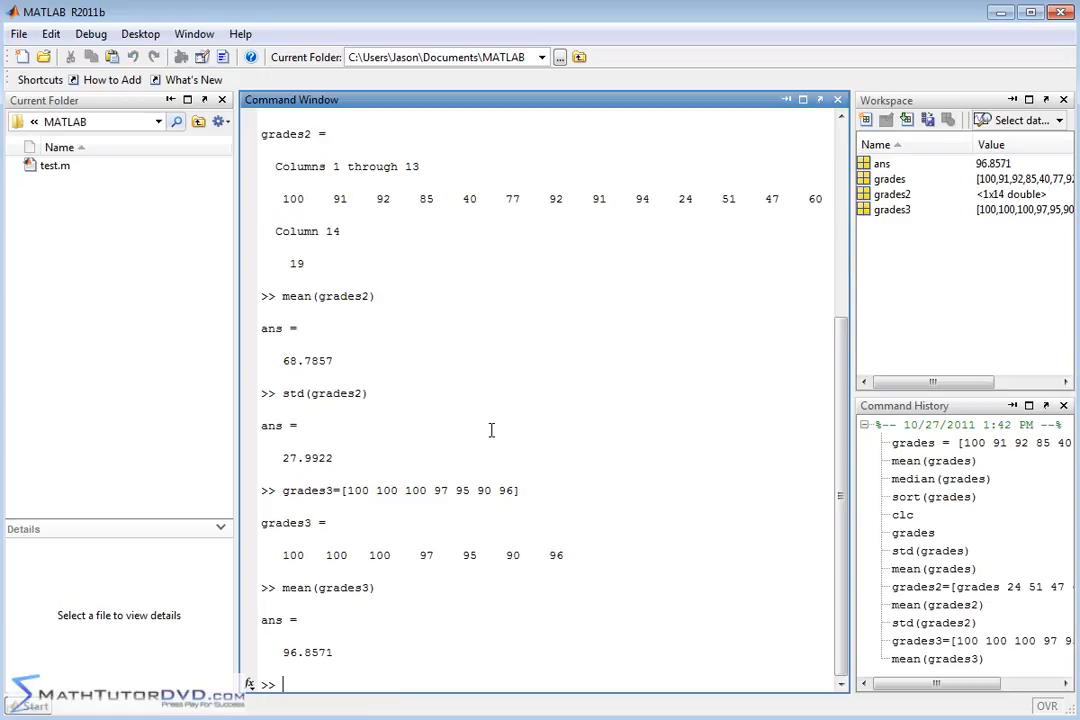
{"action": "type", "text": "std("}
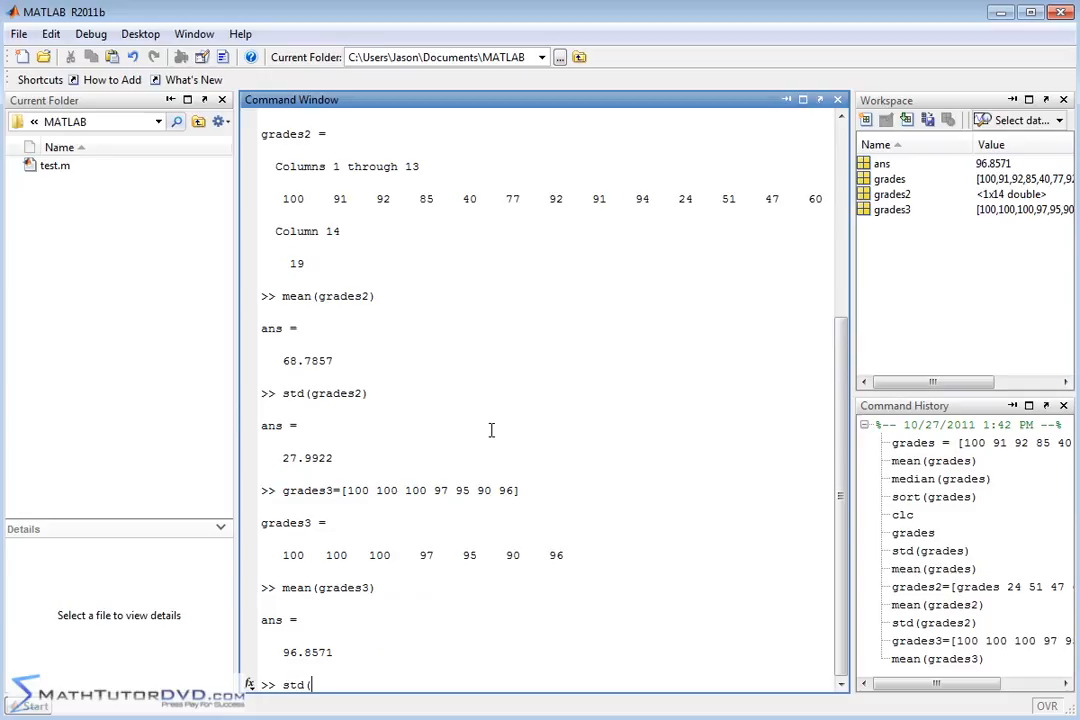
{"action": "type", "text": "grades3"}
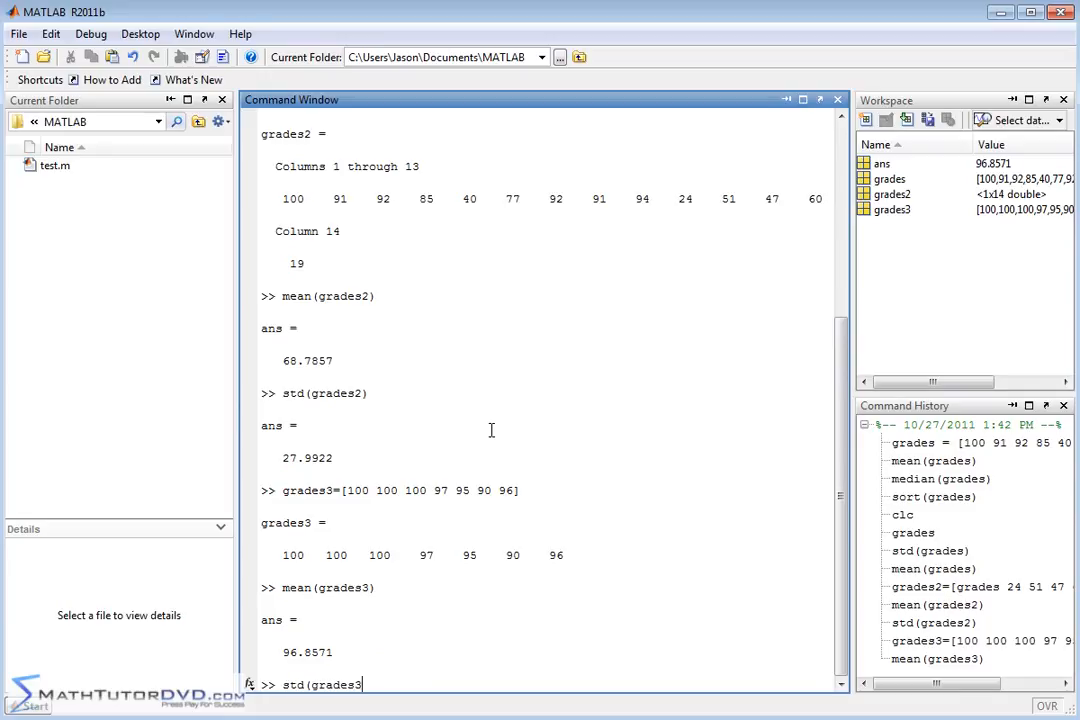
{"action": "key", "text": "enter"}
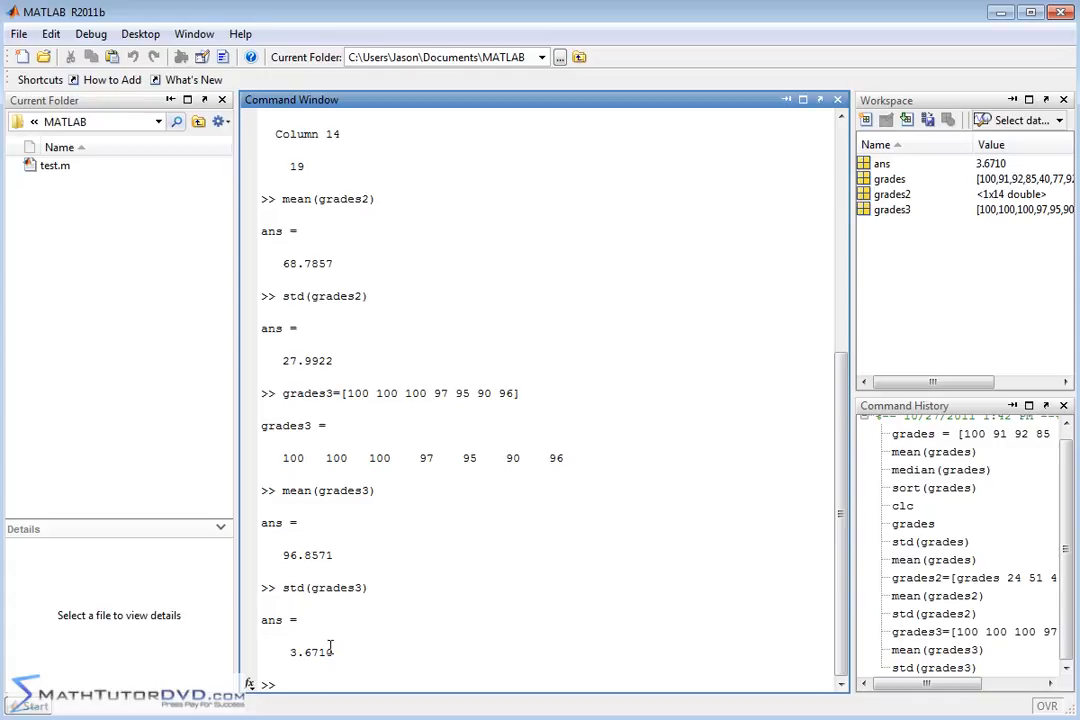
{"action": "mouse_move", "coordinate": [318, 707]}
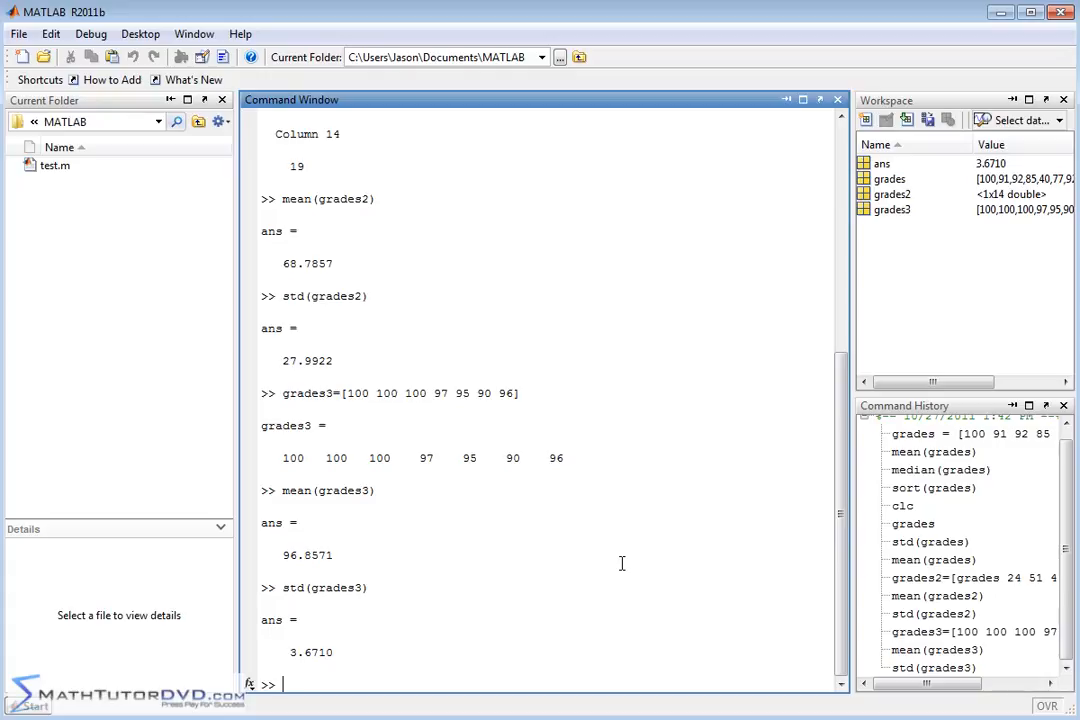
Run var(grades3), returning 13.4762
{"action": "type", "text": "var("}
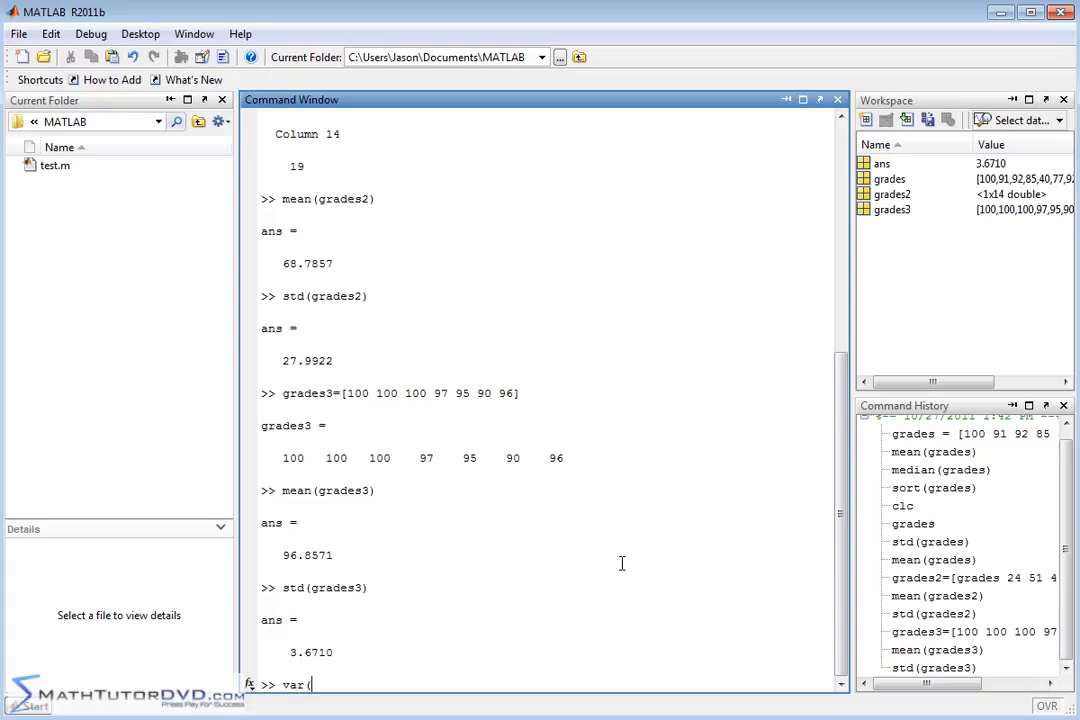
{"action": "type", "text": "grades3"}
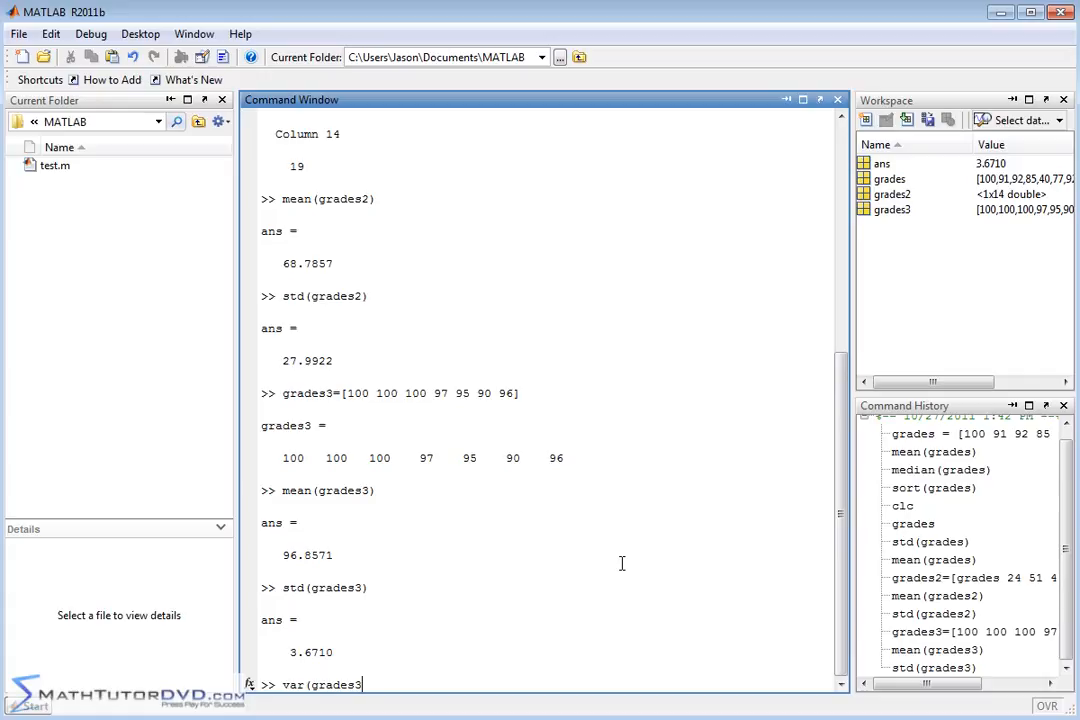
{"action": "key", "text": "enter"}
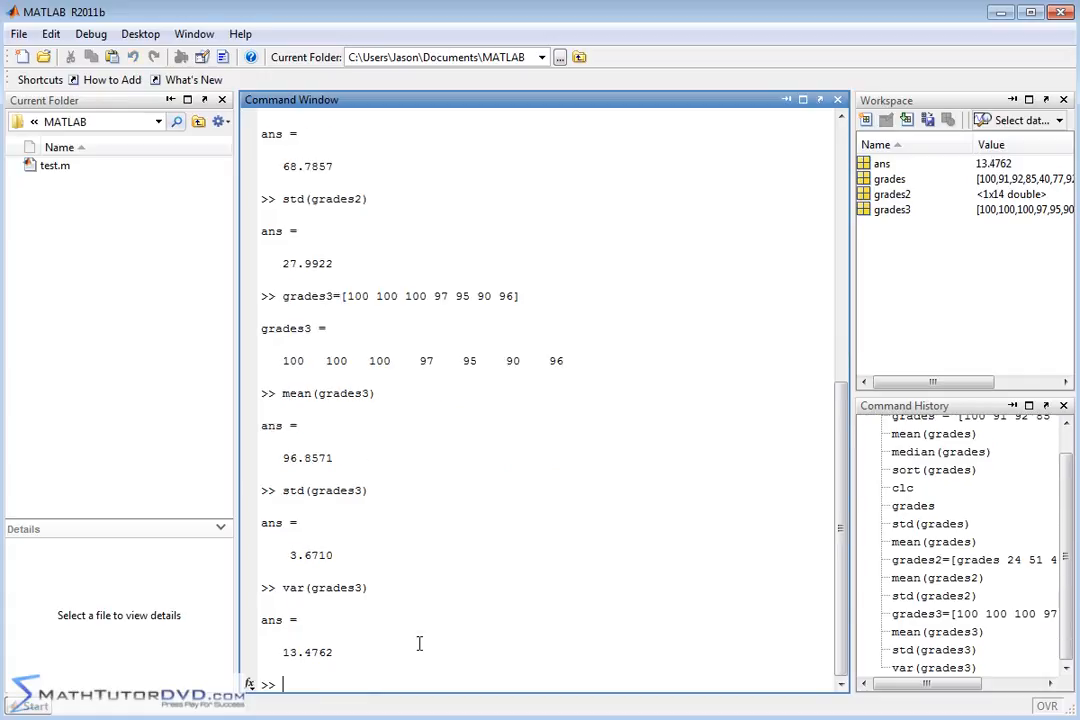
{"action": "mouse_move", "coordinate": [378, 658]}
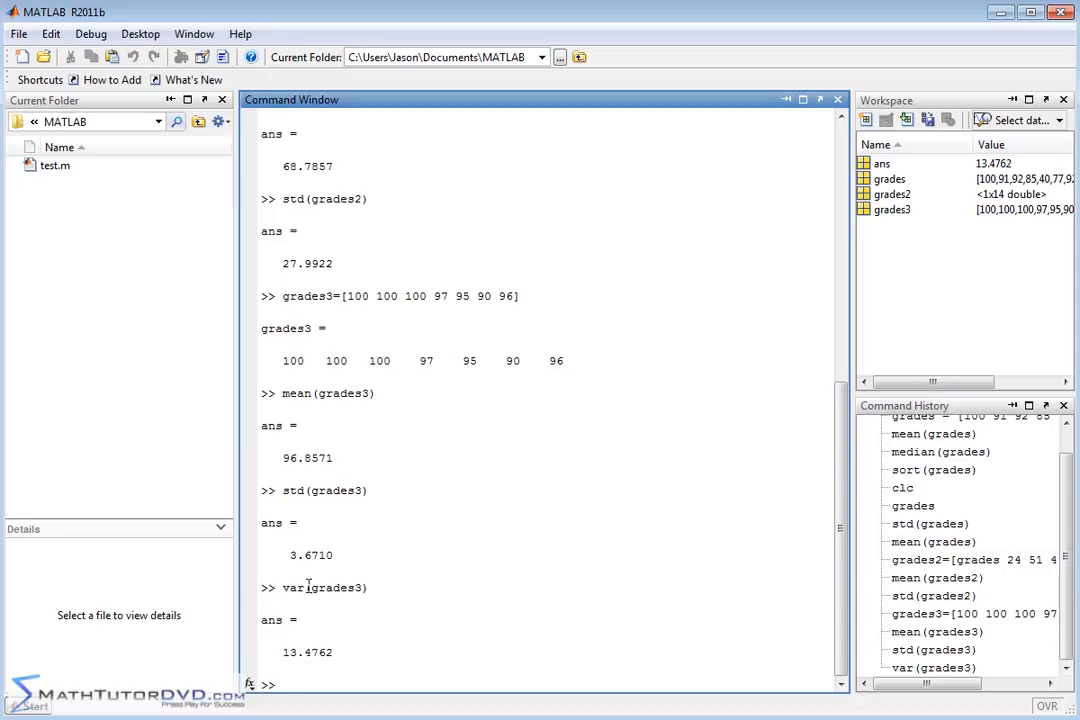
Confirm 3.6710^2 matches the variance, then clear the Command Window with clc
{"action": "double_click", "coordinate": [310, 555]}
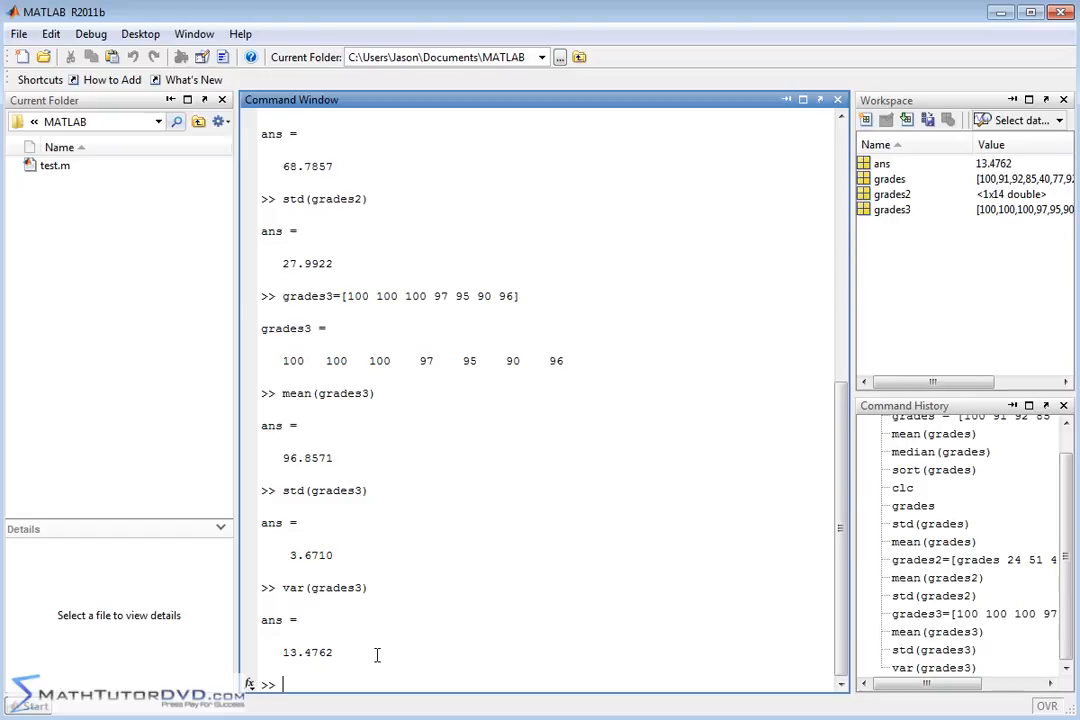
{"action": "type", "text": "3.6"}
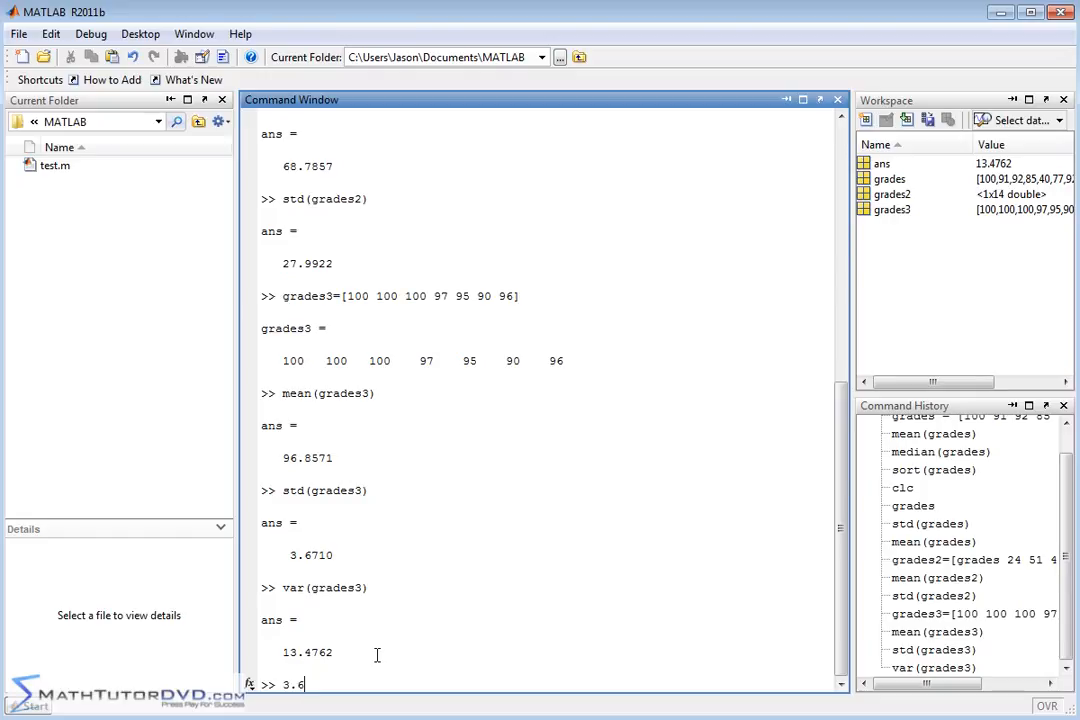
{"action": "type", "text": "710^2"}
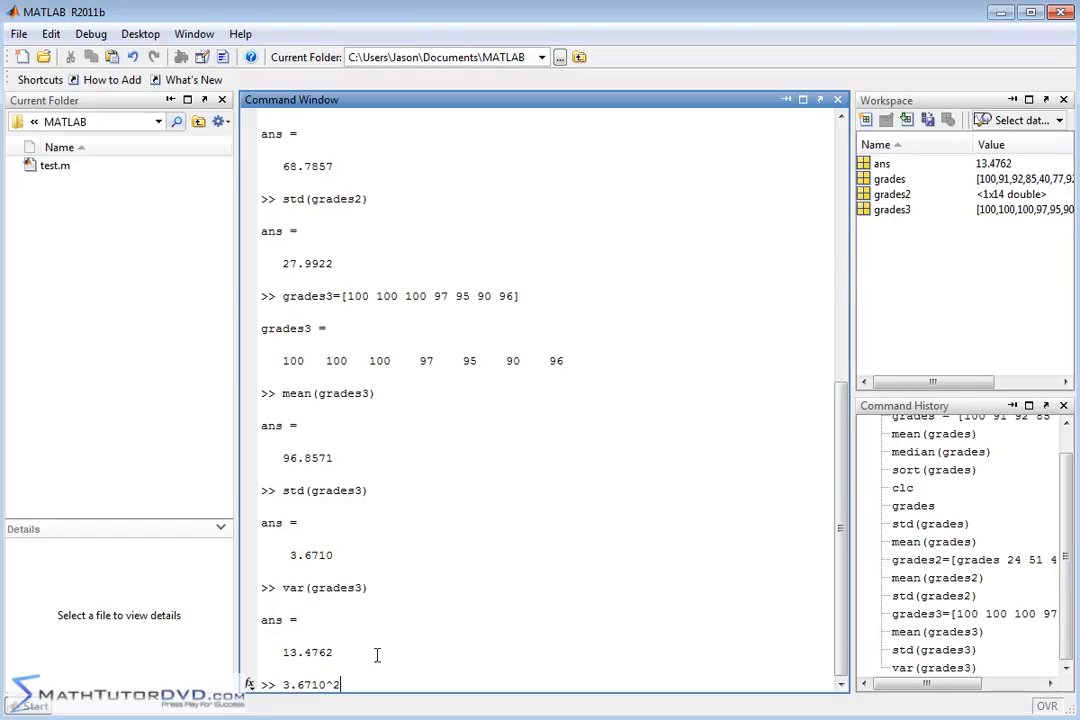
{"action": "key", "text": "enter"}
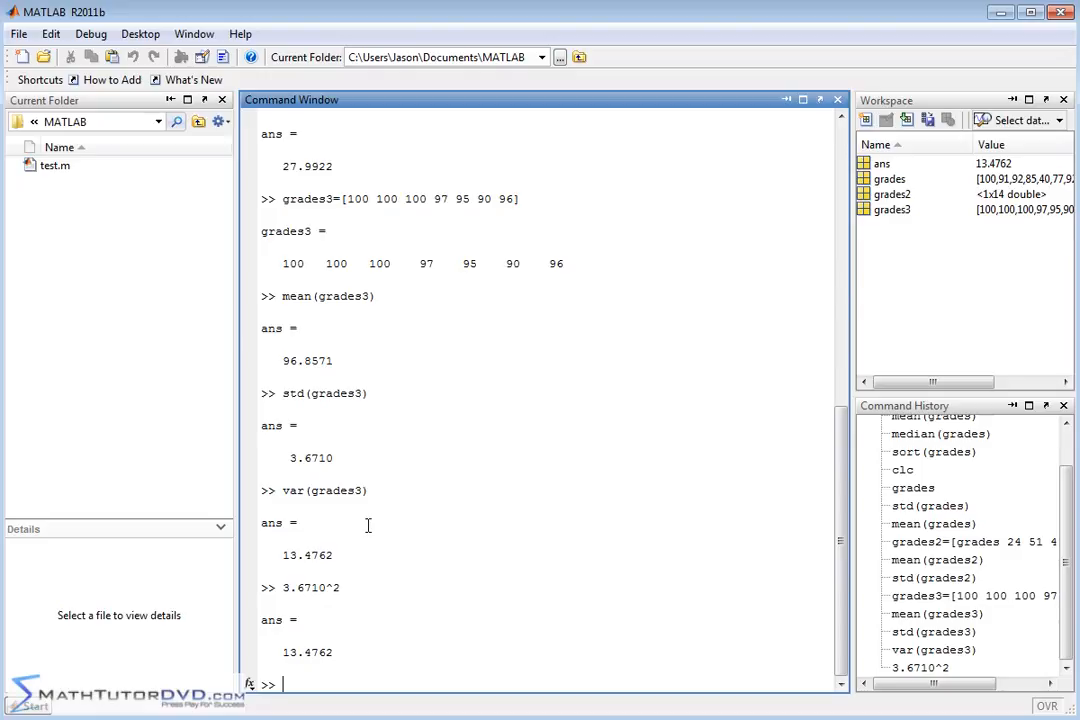
{"action": "type", "text": "c"}
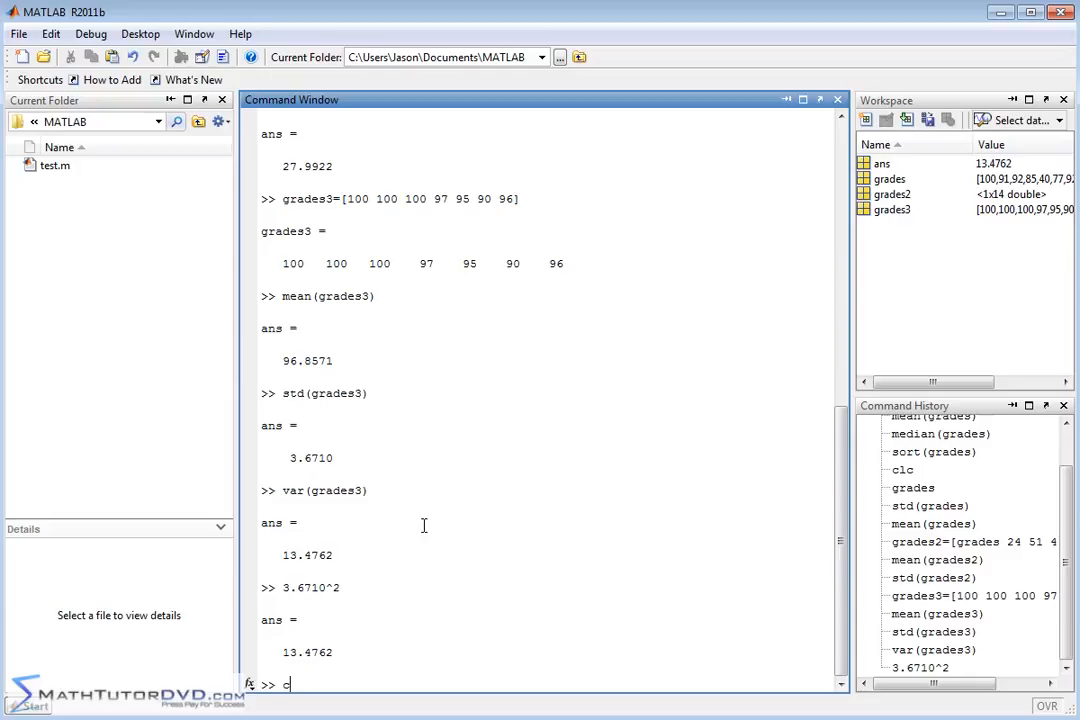
{"action": "key", "text": "enter"}
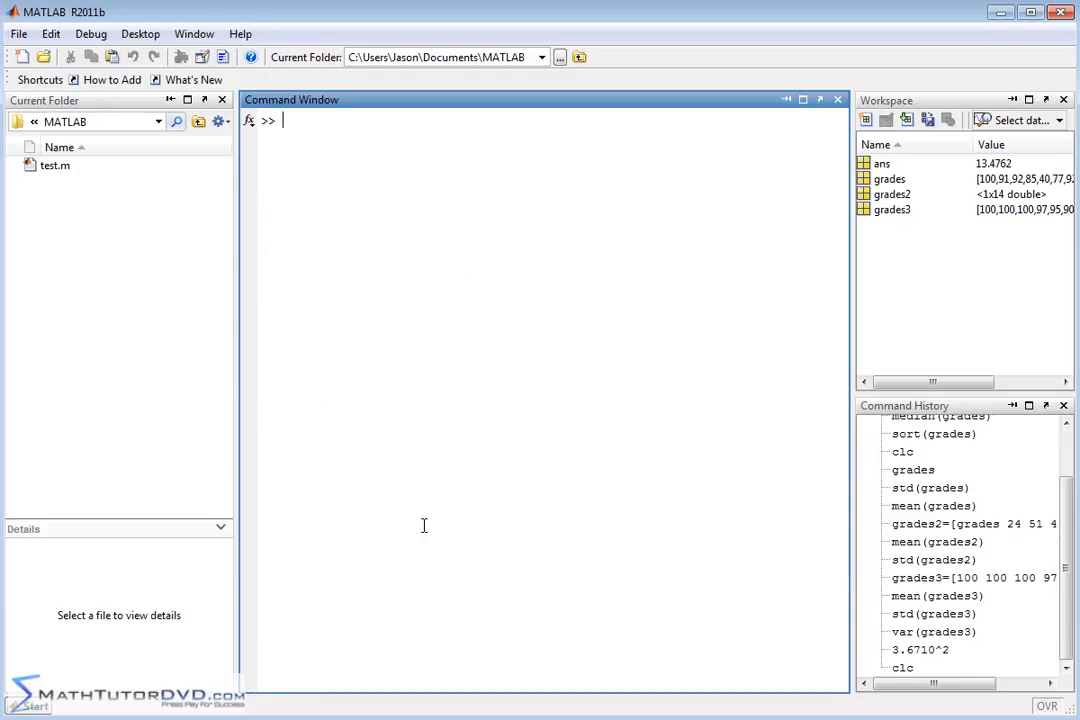